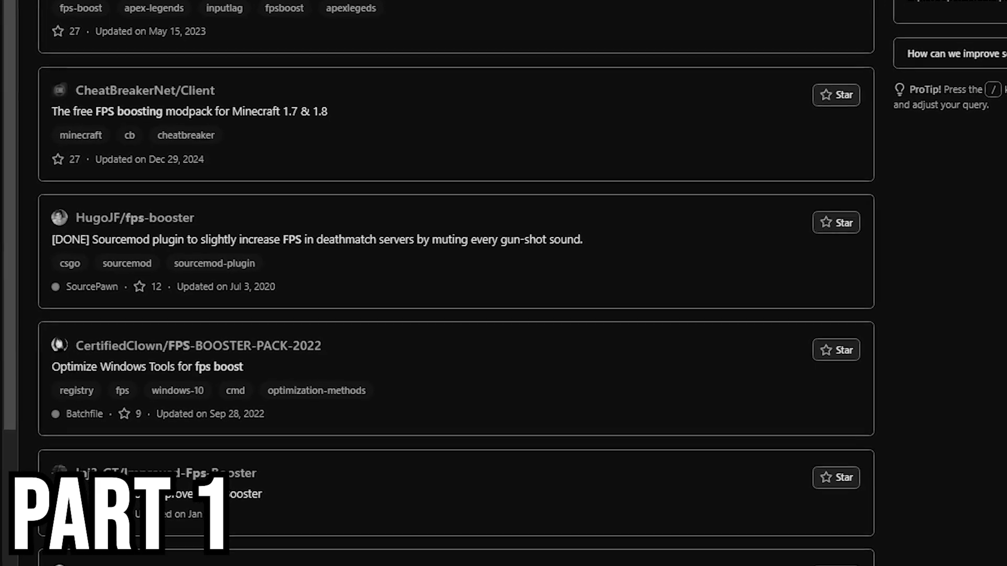
# - Launch services.msc to open the Services console listing startup types
pyautogui.scroll(-3)
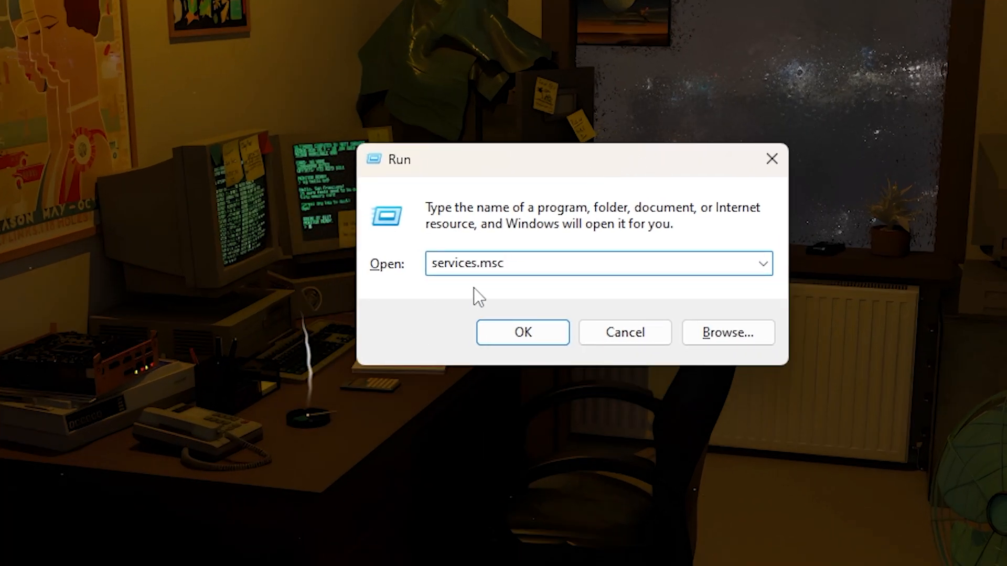
pyautogui.click(521, 332)
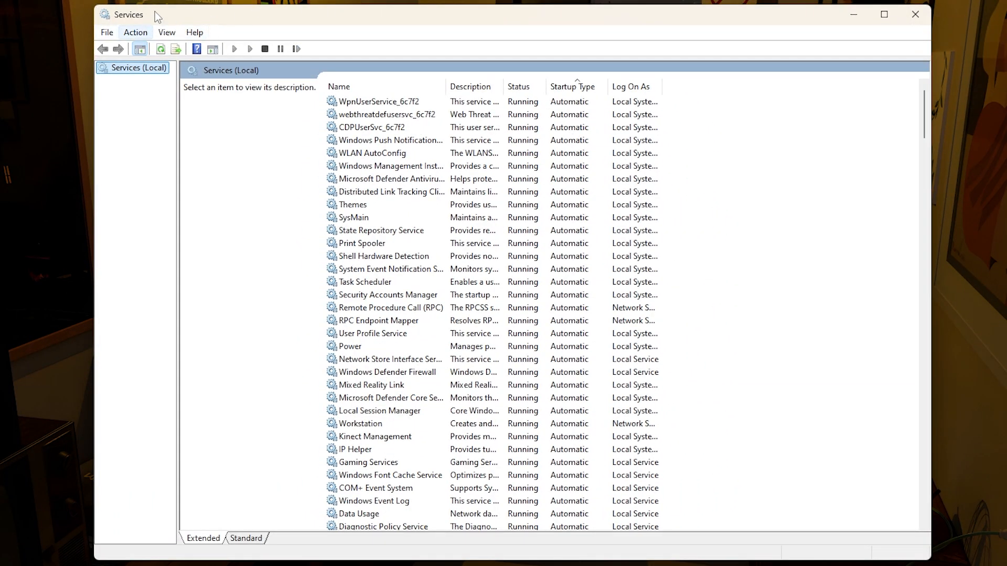
pyautogui.moveTo(136, 31)
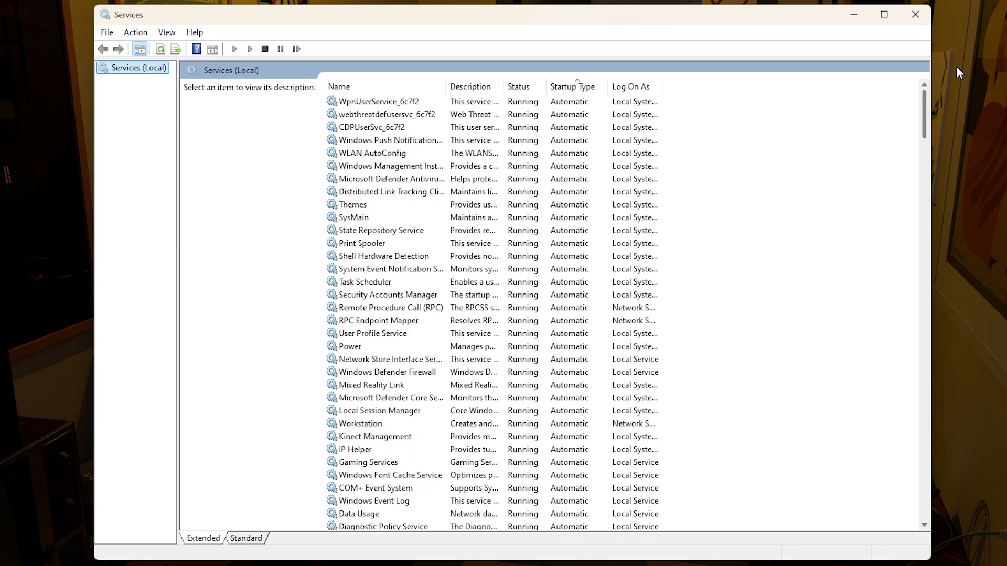
pyautogui.moveTo(969, 82)
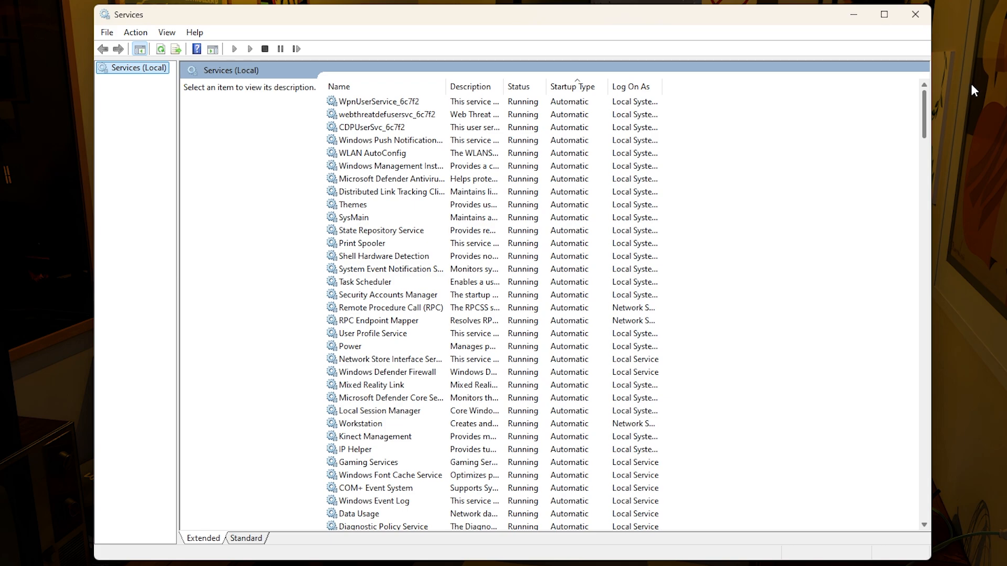
pyautogui.moveTo(961, 103)
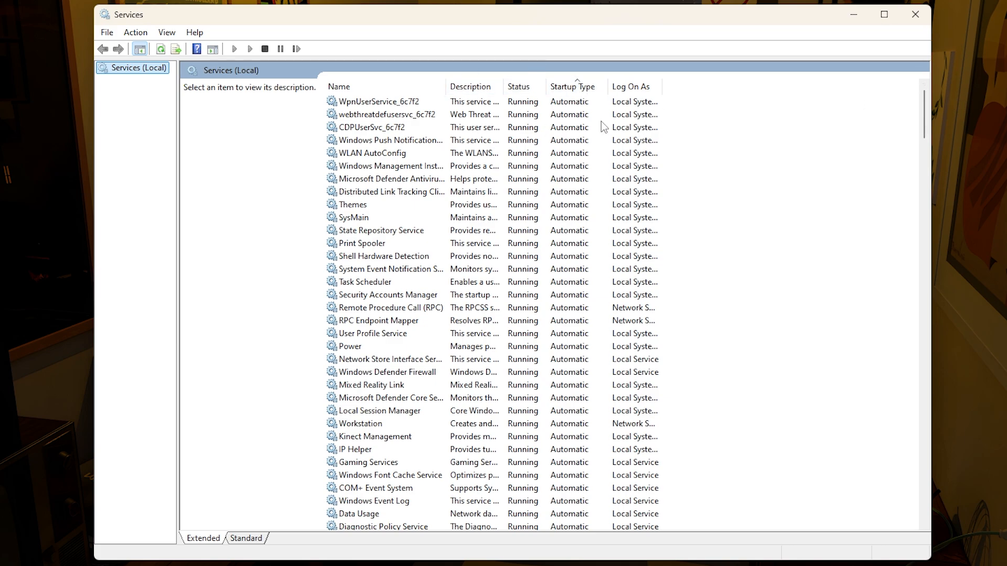
pyautogui.moveTo(604, 87)
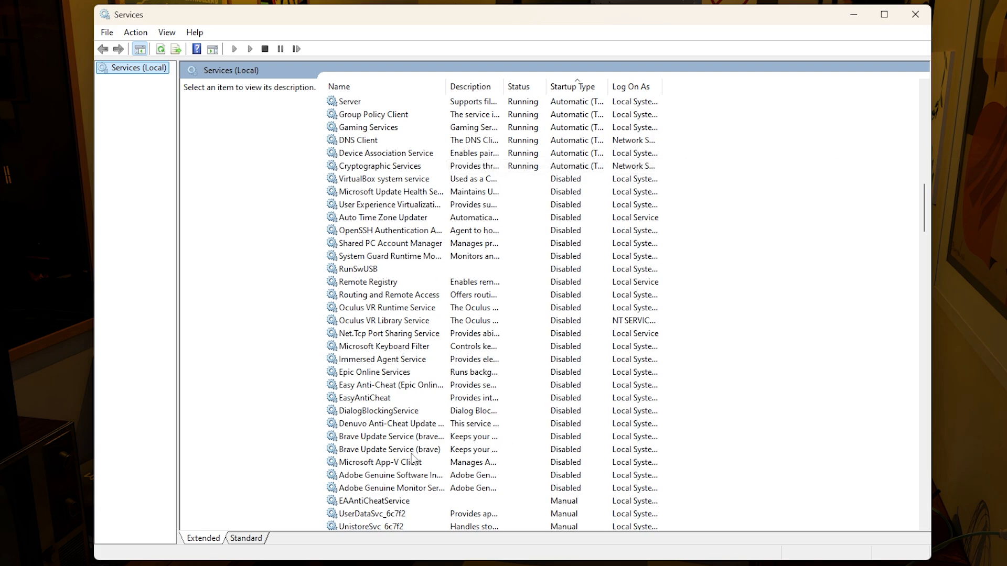
pyautogui.moveTo(388, 312)
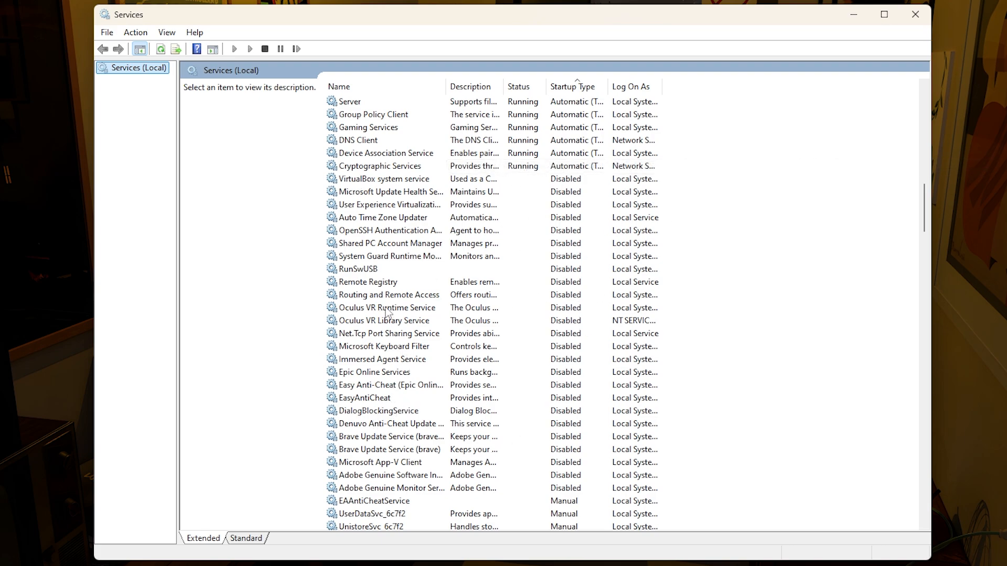
pyautogui.moveTo(380, 320)
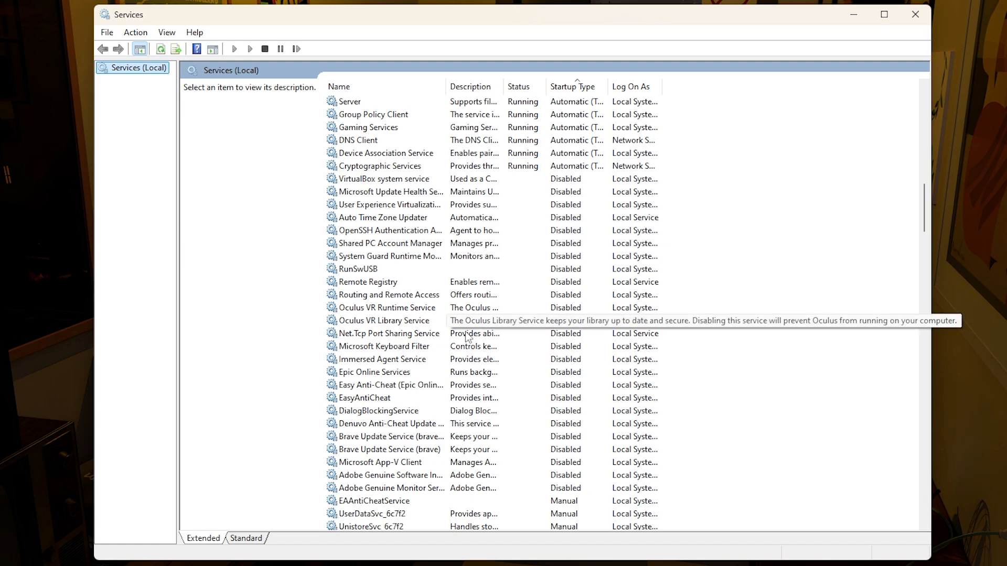
pyautogui.moveTo(615, 367)
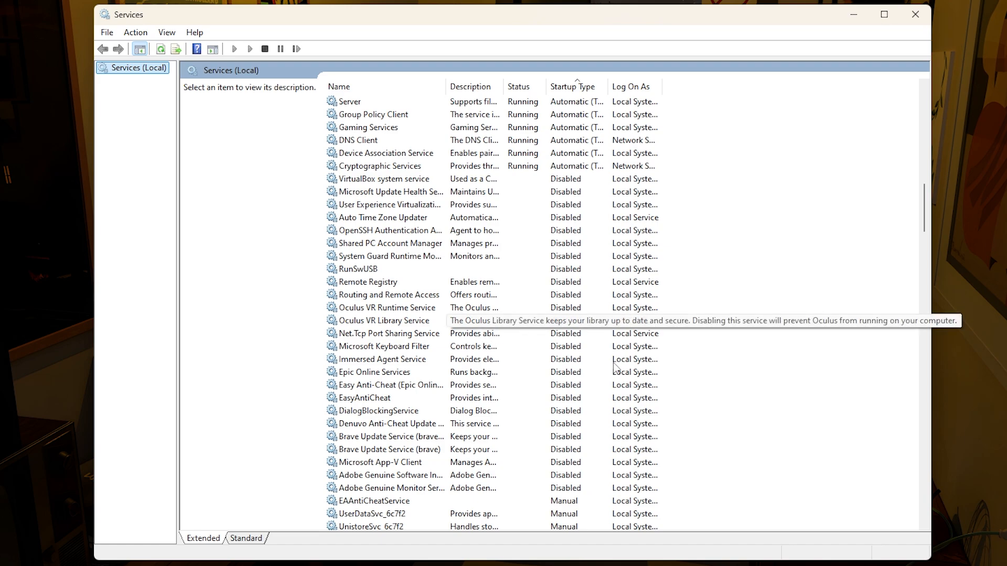
pyautogui.moveTo(594, 368)
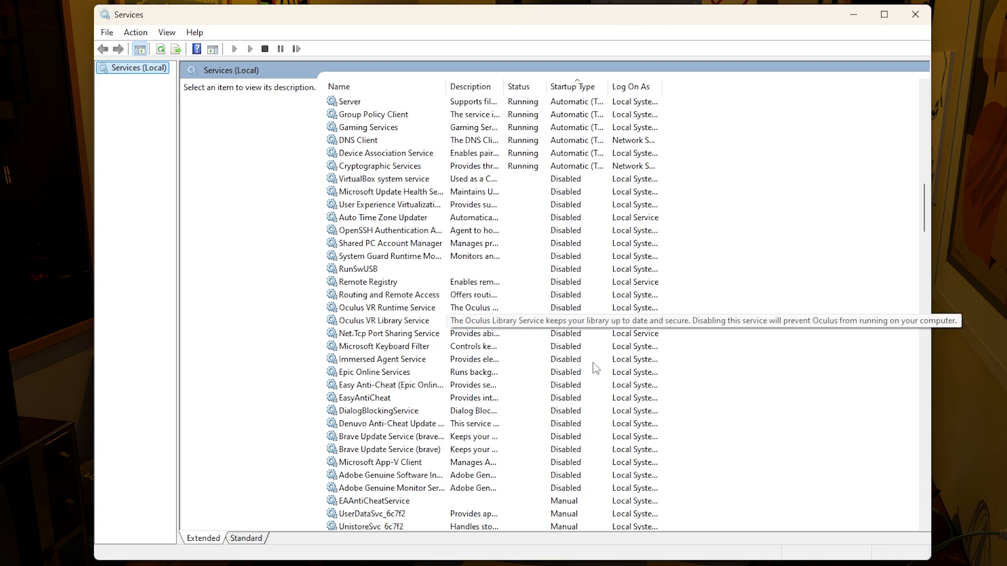
pyautogui.moveTo(492, 125)
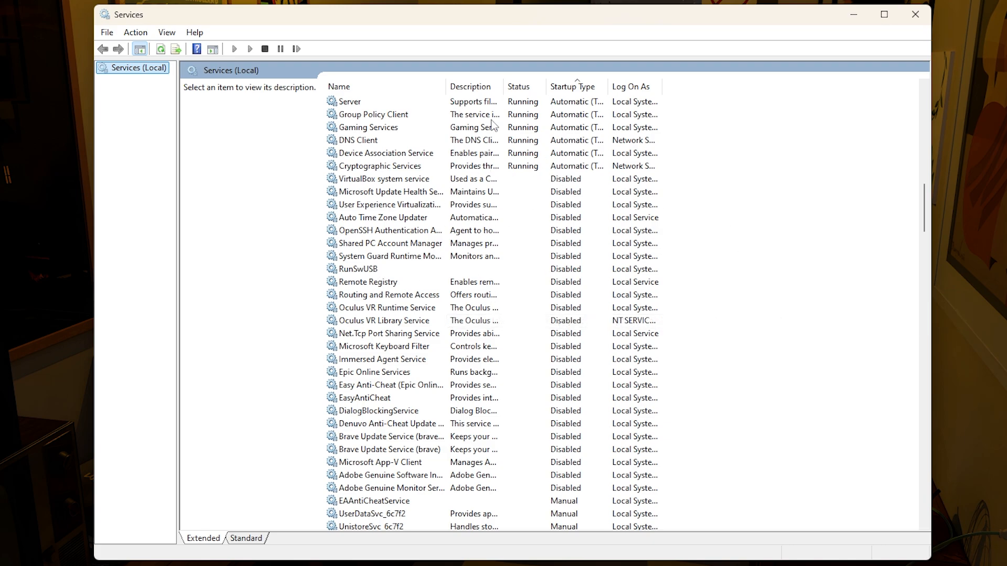
pyautogui.moveTo(756, 219)
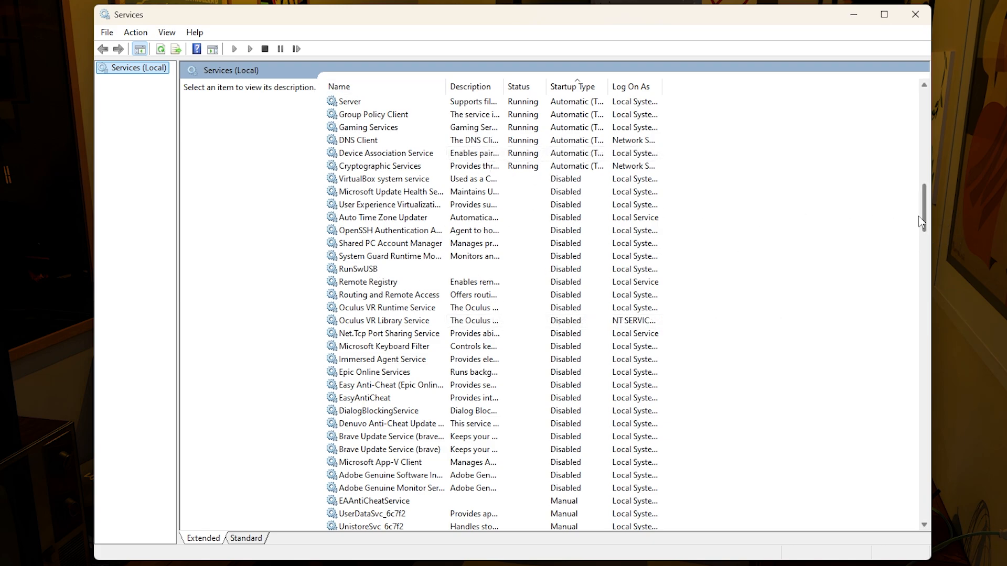
pyautogui.scroll(-3)
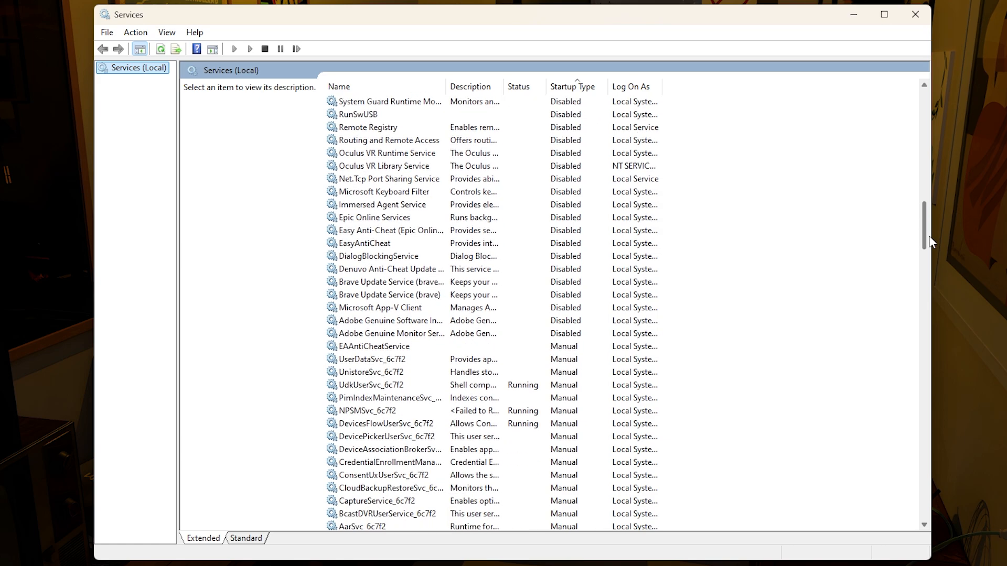
pyautogui.scroll(-3)
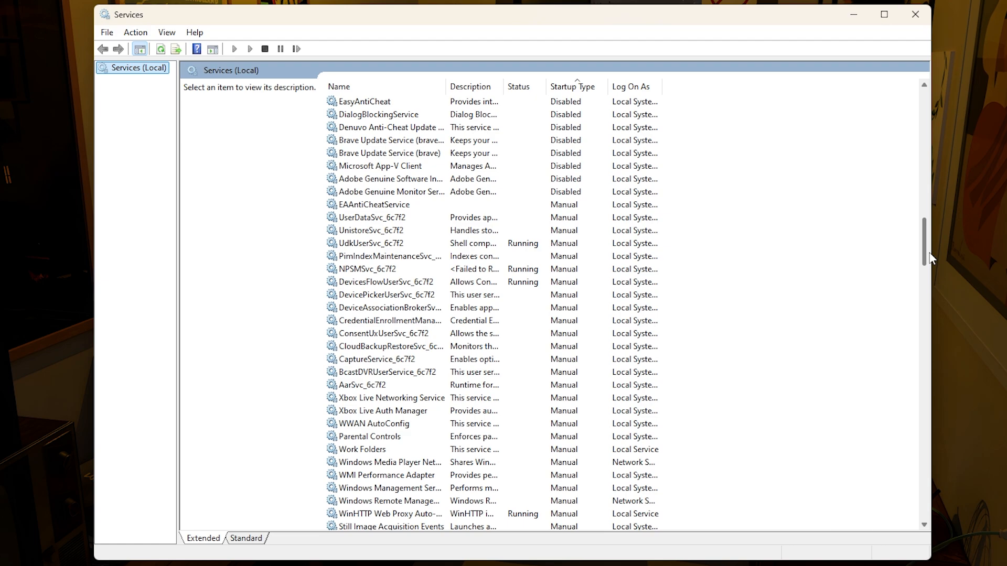
pyautogui.scroll(-3)
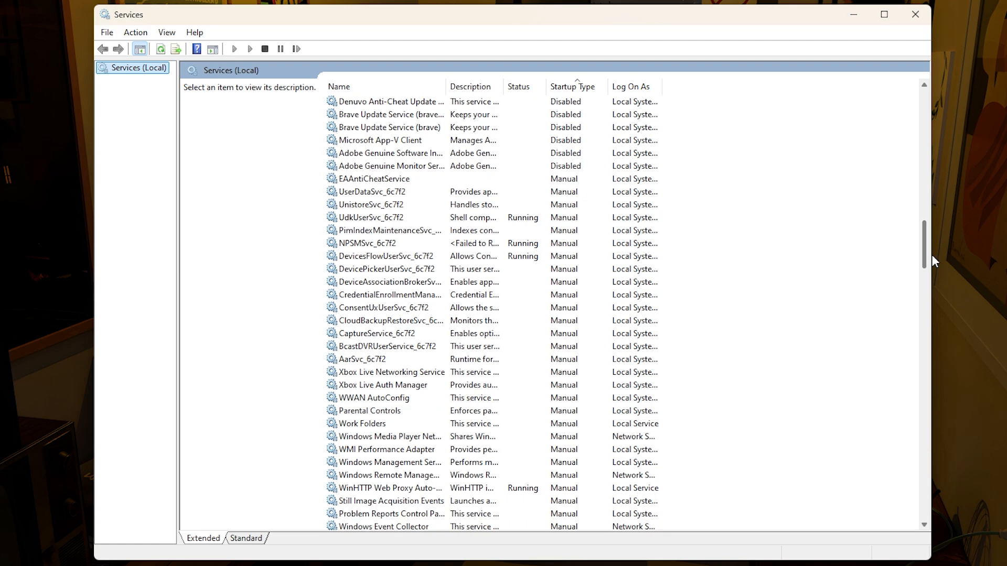
pyautogui.scroll(-3)
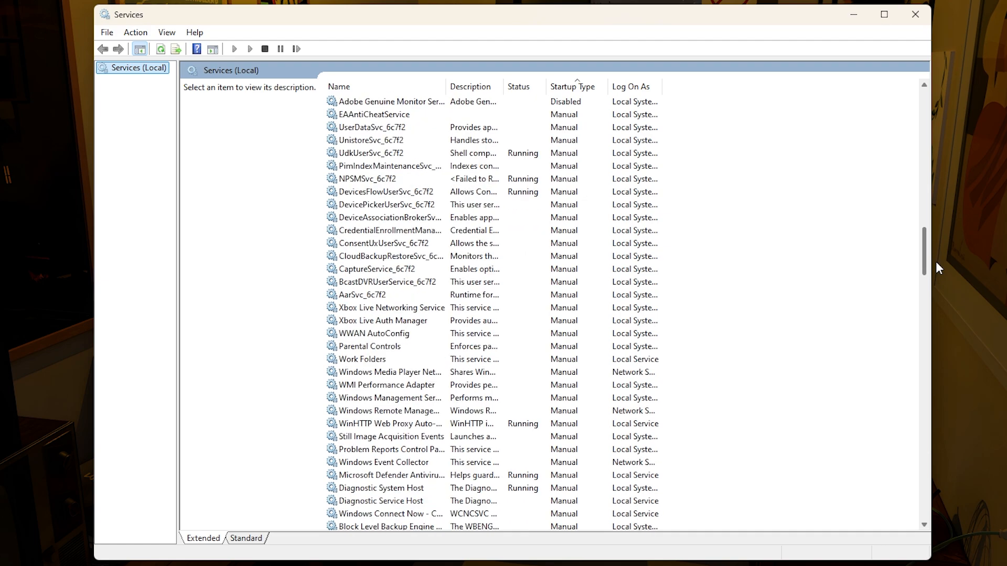
pyautogui.scroll(-3)
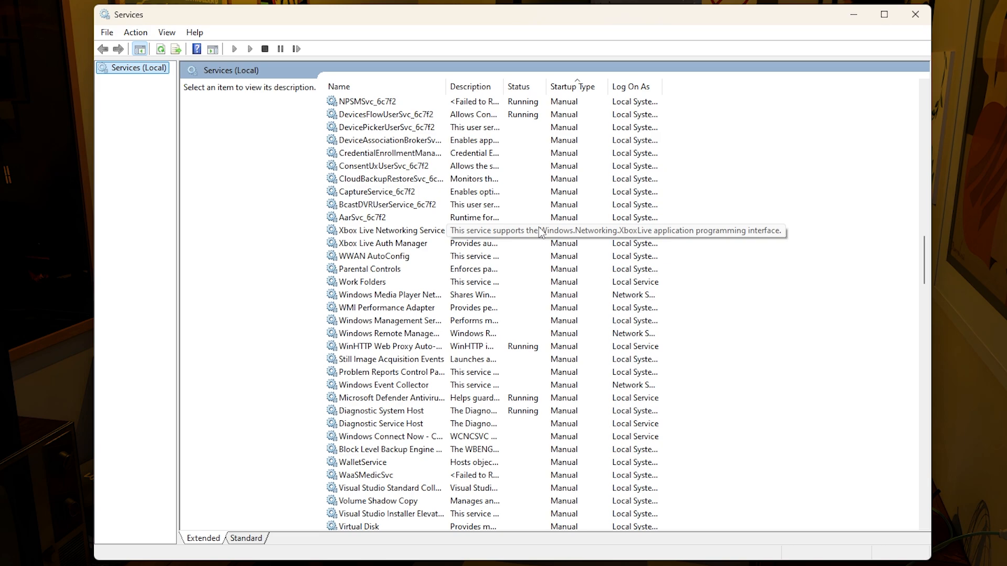
pyautogui.moveTo(805, 324)
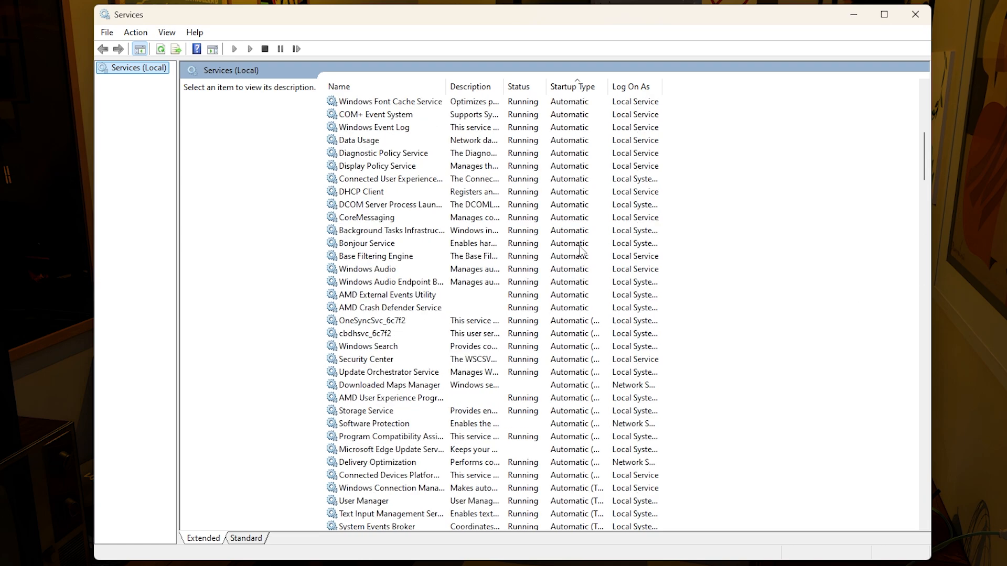
# - Open Bonjour Service properties and show its startup type options
pyautogui.rightClick(366, 243)
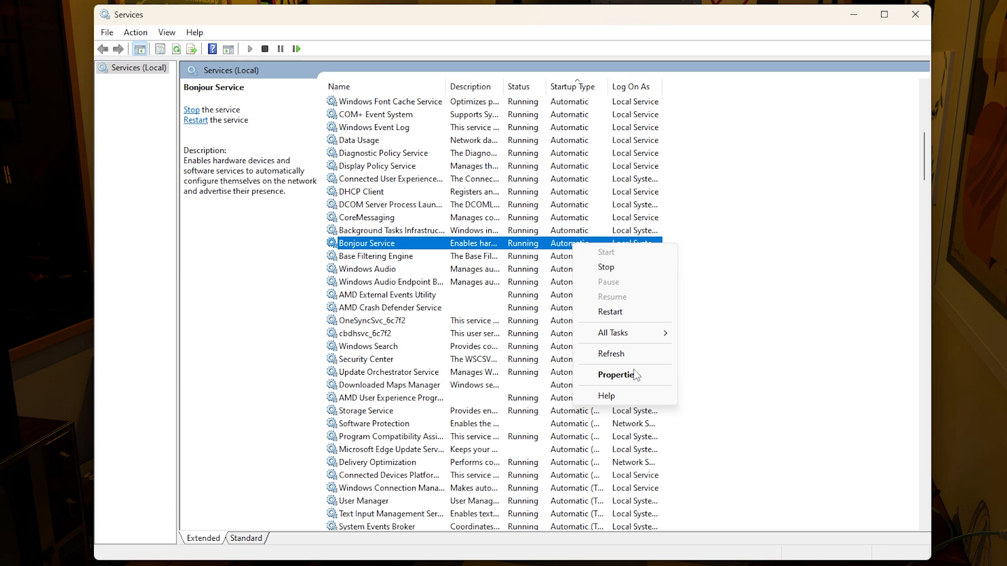
pyautogui.click(616, 375)
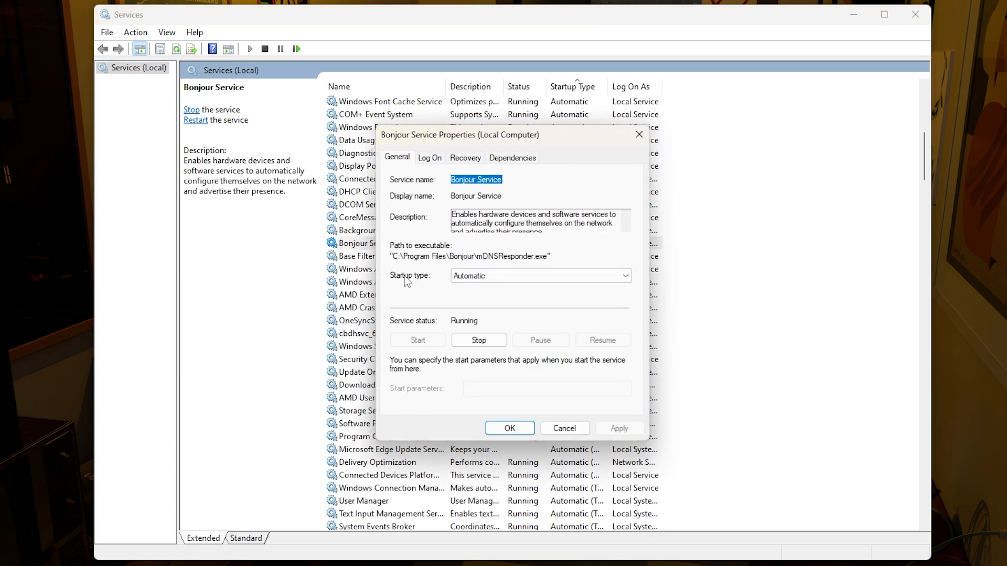
pyautogui.click(539, 275)
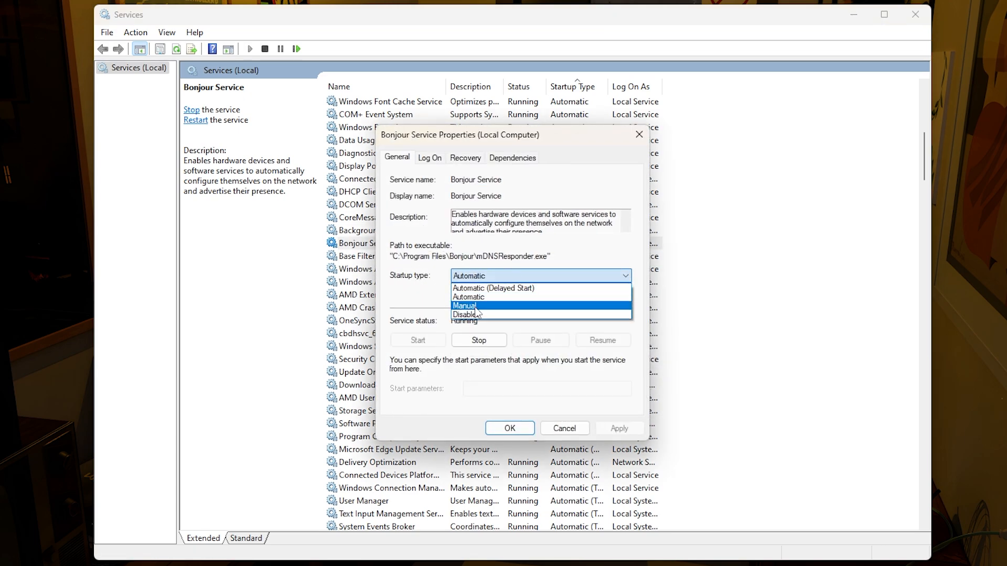
pyautogui.moveTo(489, 315)
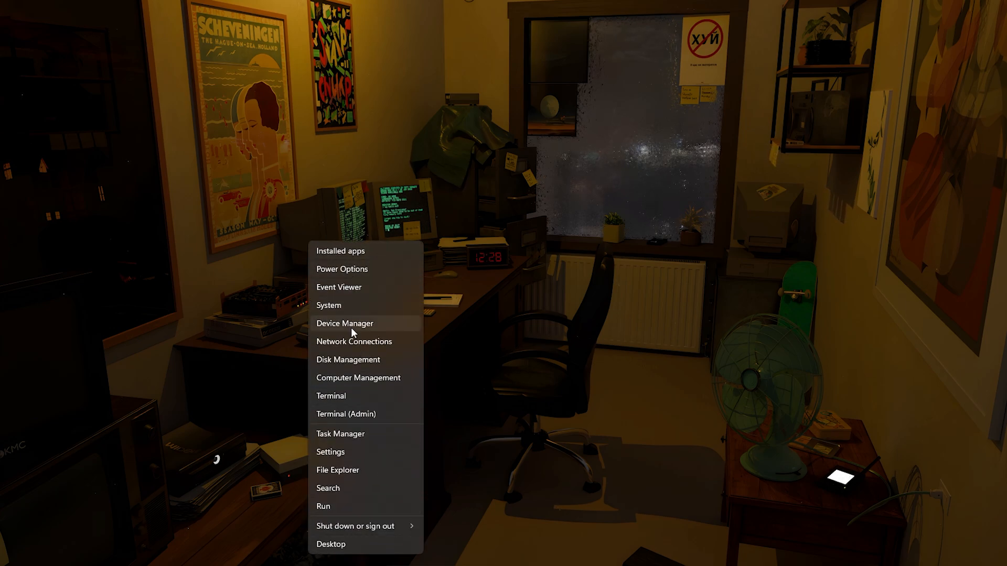
# - Open Device Manager from the Win+X menu
pyautogui.click(345, 323)
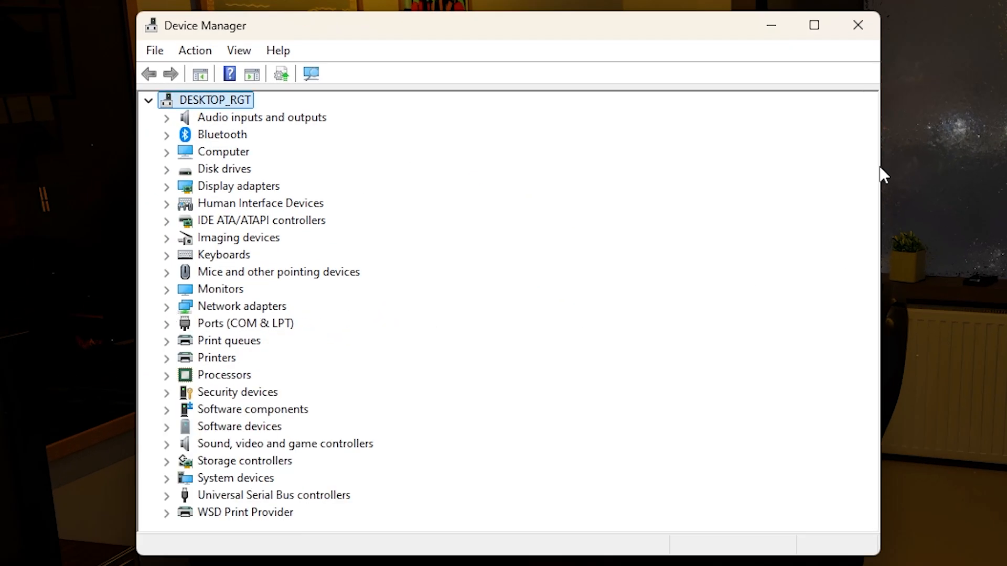
pyautogui.moveTo(148, 467)
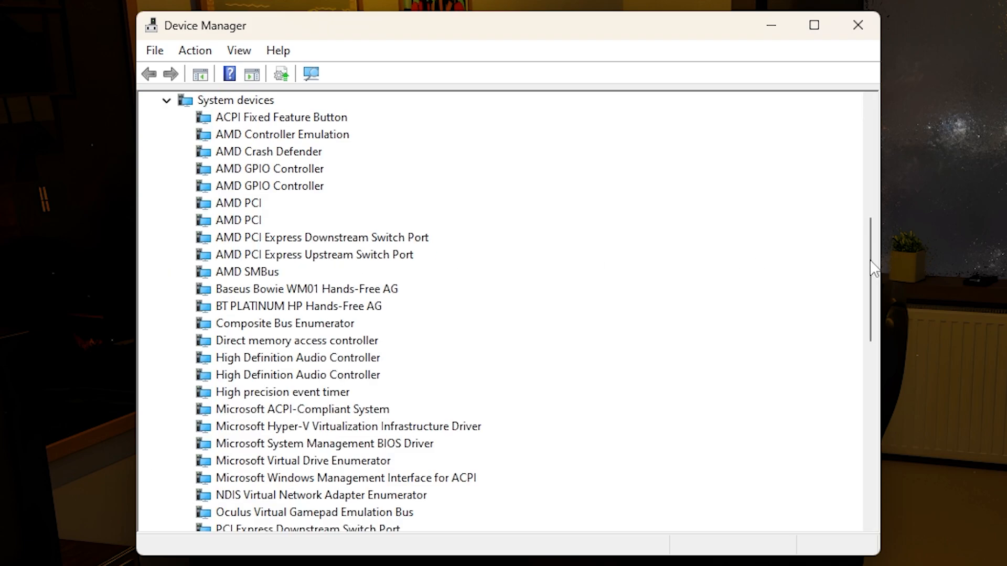
# - Scroll the System devices list to the High precision event timer
pyautogui.scroll(-3)
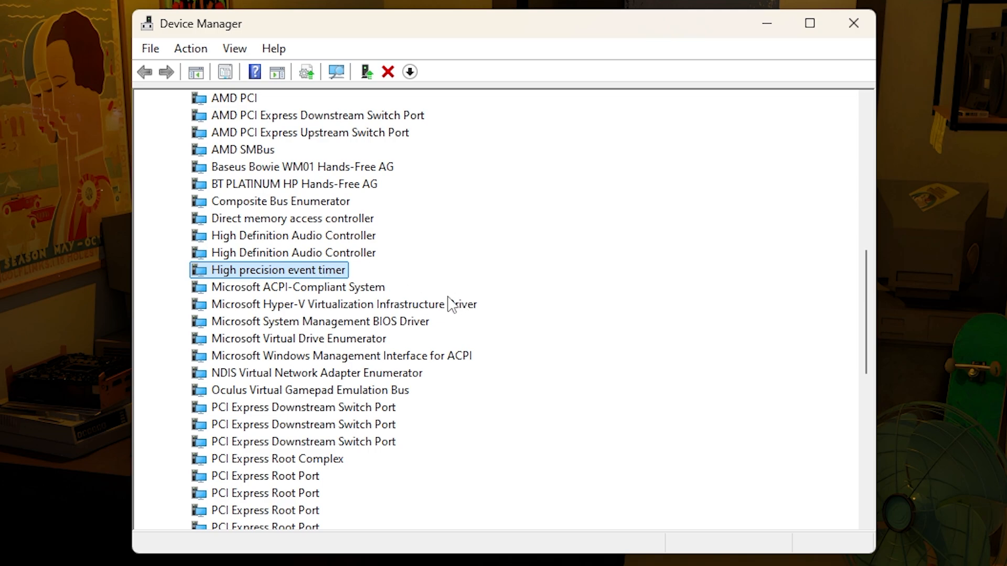
pyautogui.moveTo(409, 286)
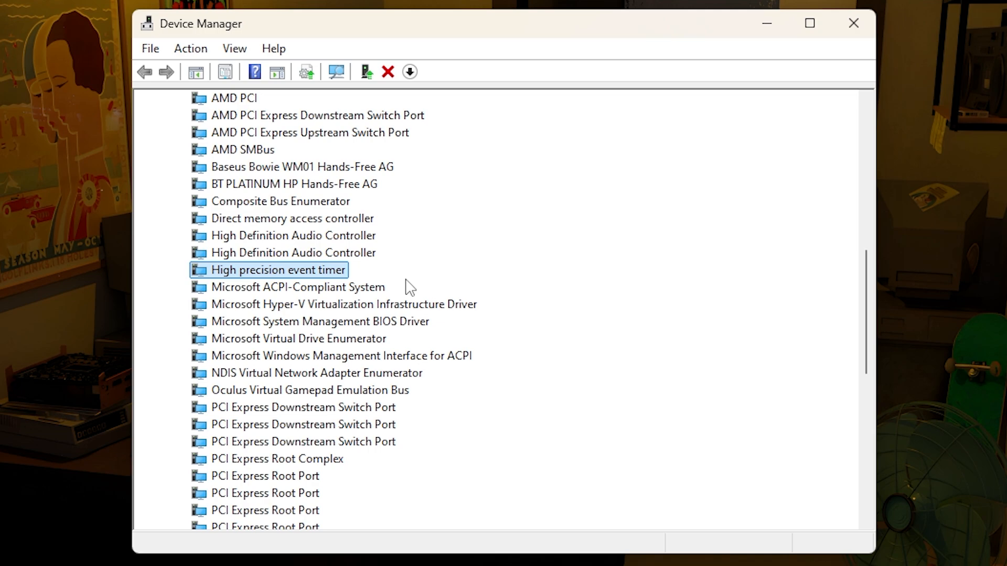
pyautogui.moveTo(403, 284)
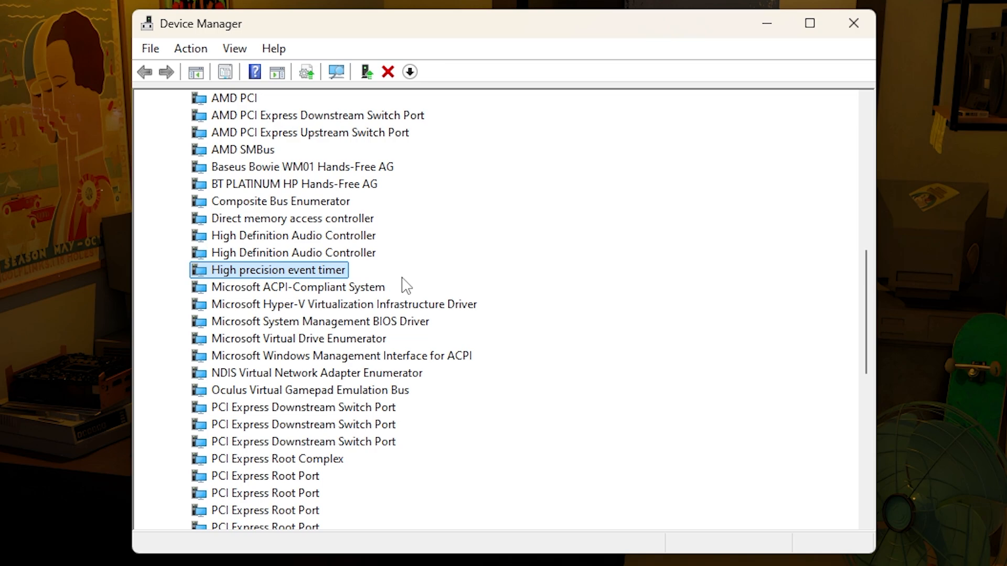
pyautogui.moveTo(287, 287)
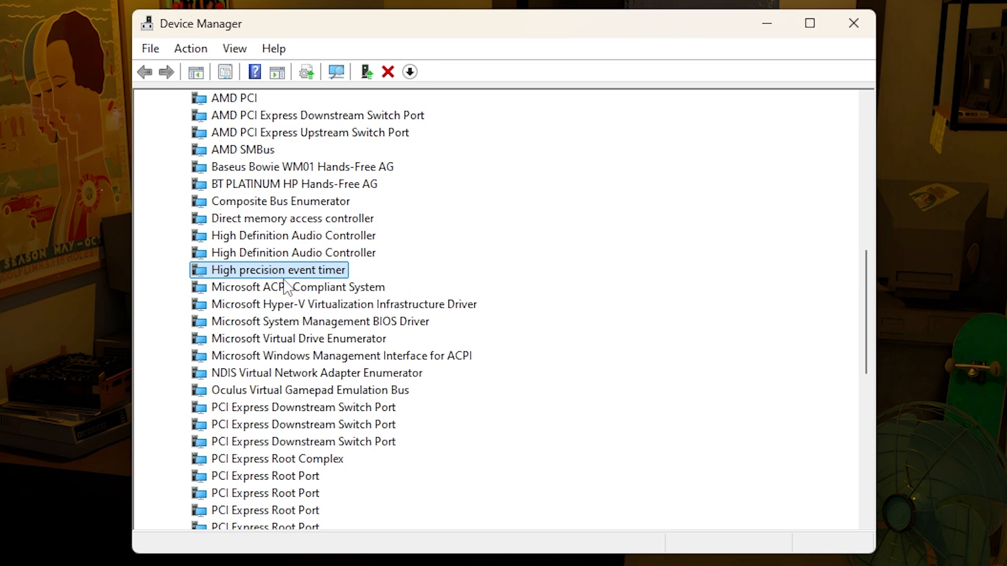
pyautogui.moveTo(286, 277)
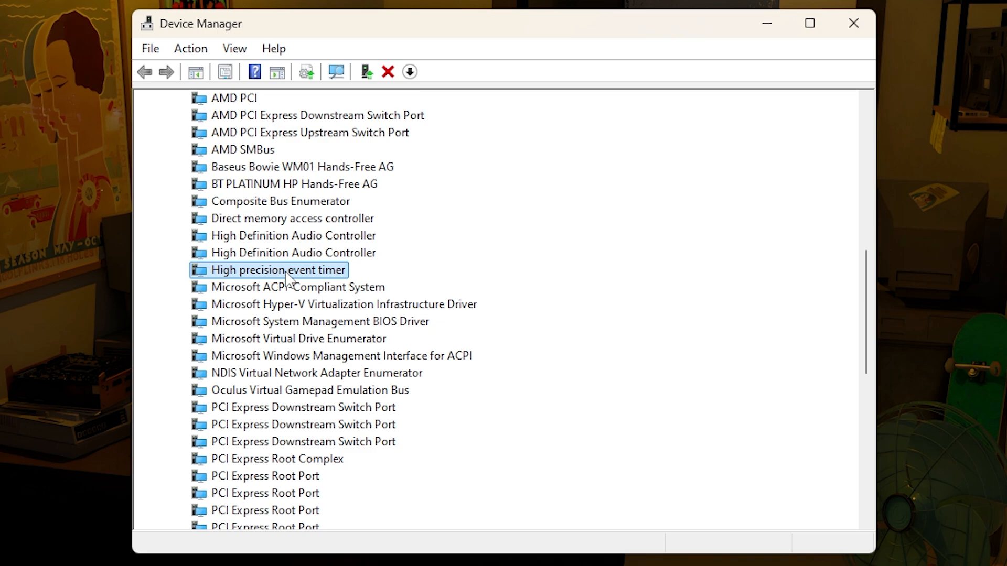
pyautogui.moveTo(266, 231)
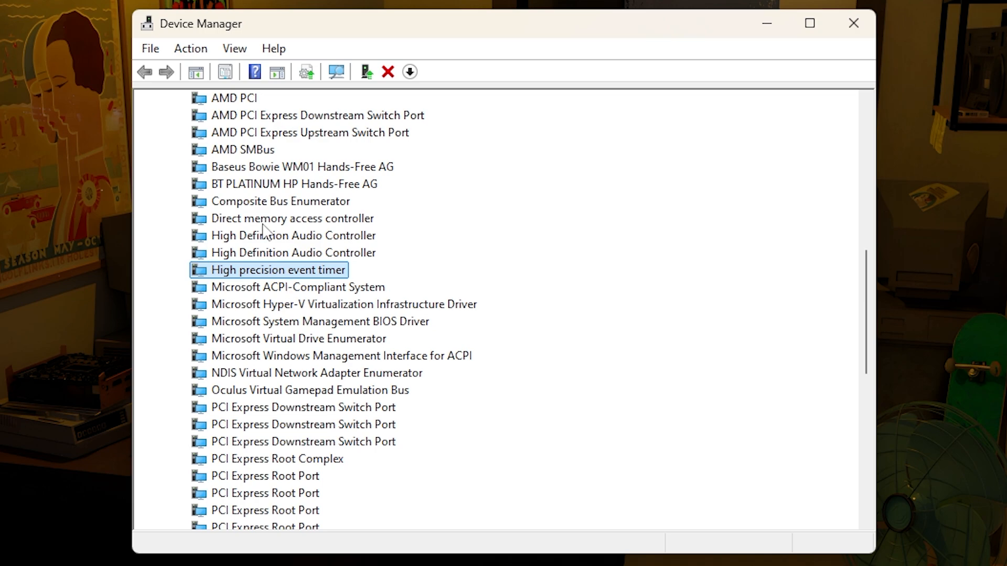
pyautogui.moveTo(266, 292)
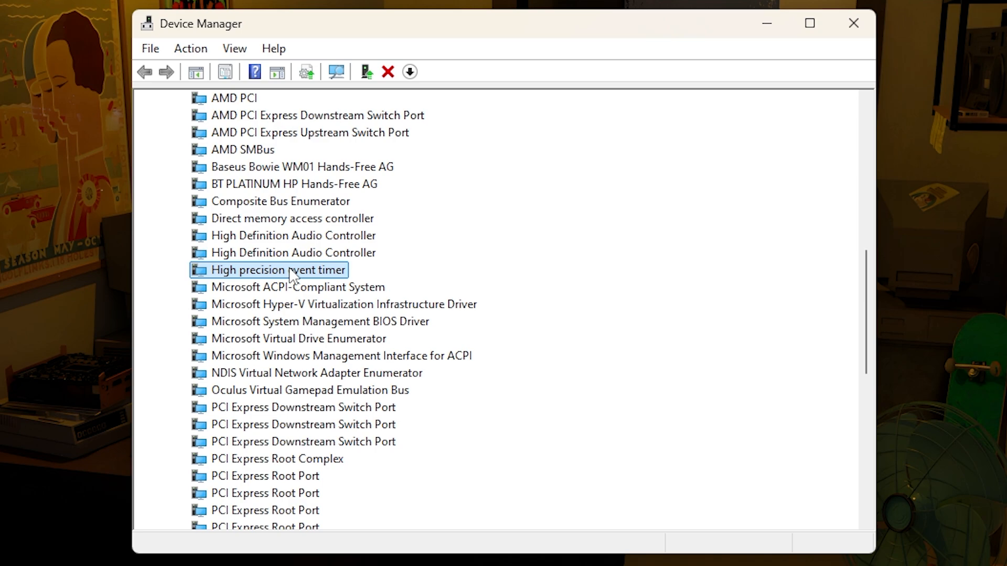
pyautogui.moveTo(340, 288)
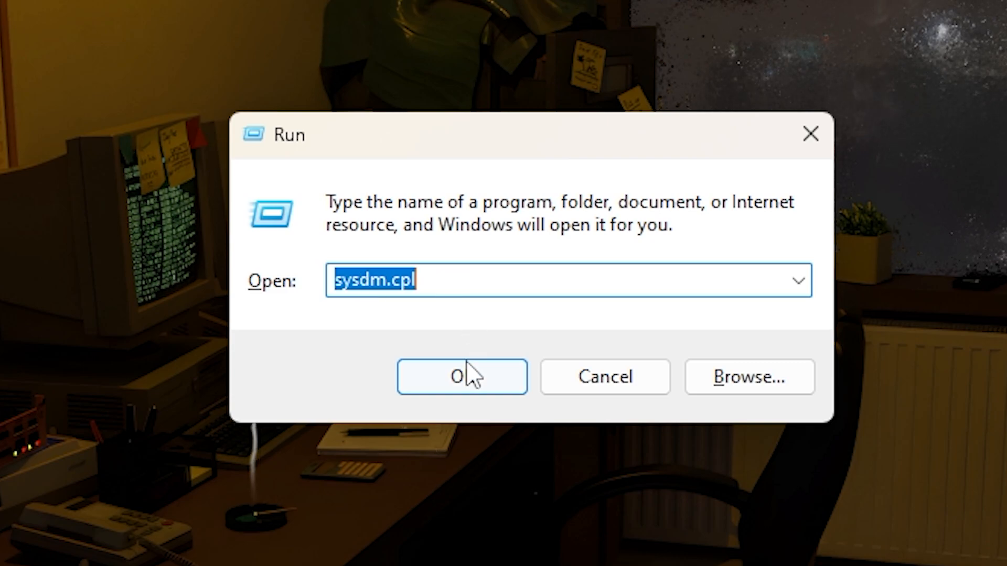
# - Run sysdm.cpl and show the Advanced tab of System Properties
pyautogui.click(462, 377)
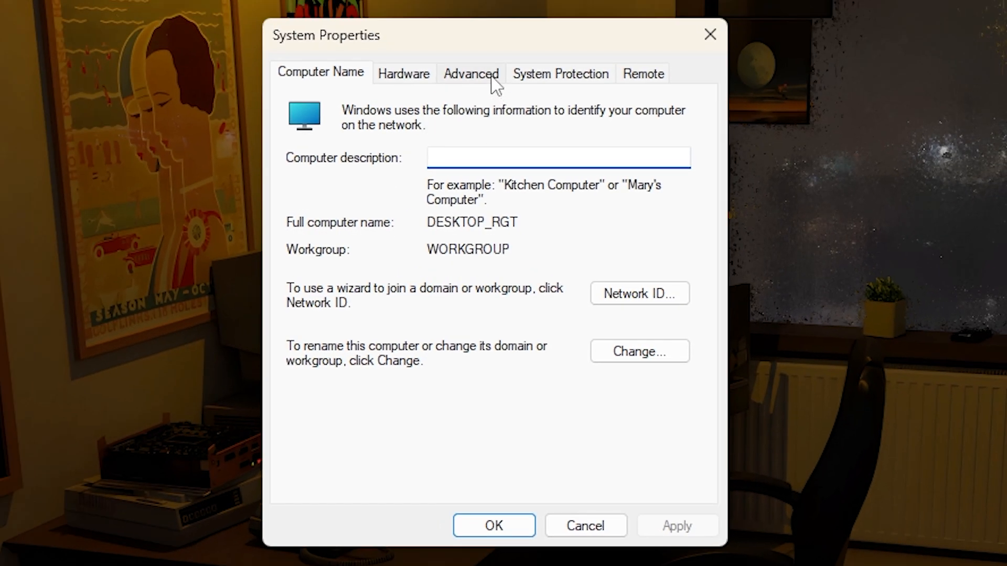
pyautogui.click(471, 73)
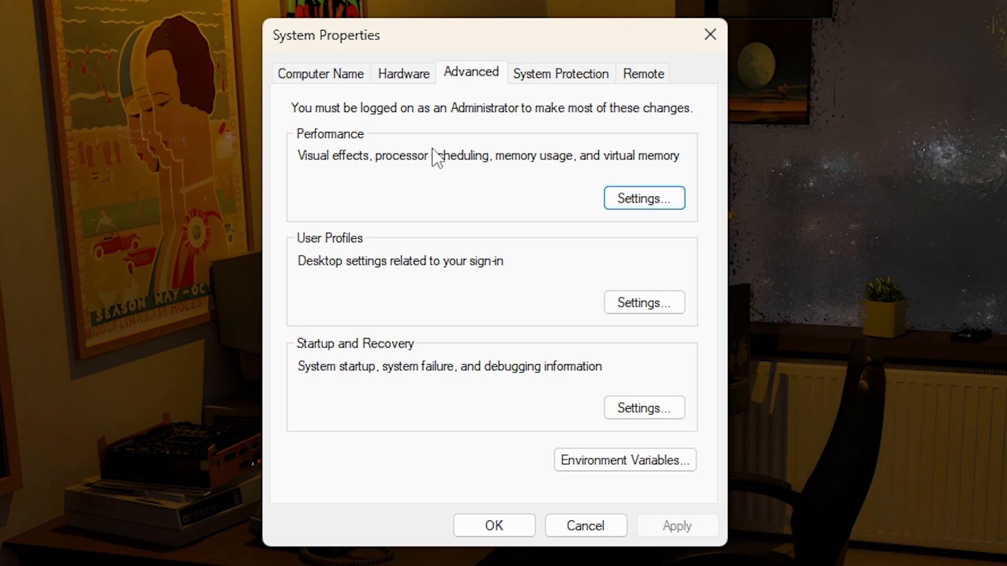
# - Open Performance Settings to review the Visual Effects options
pyautogui.click(643, 197)
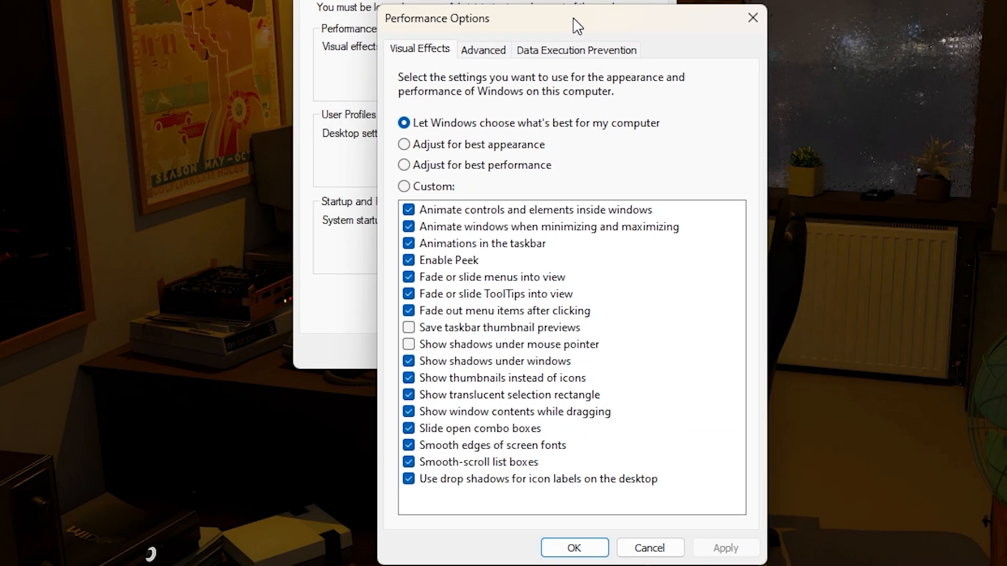
pyautogui.moveTo(717, 121)
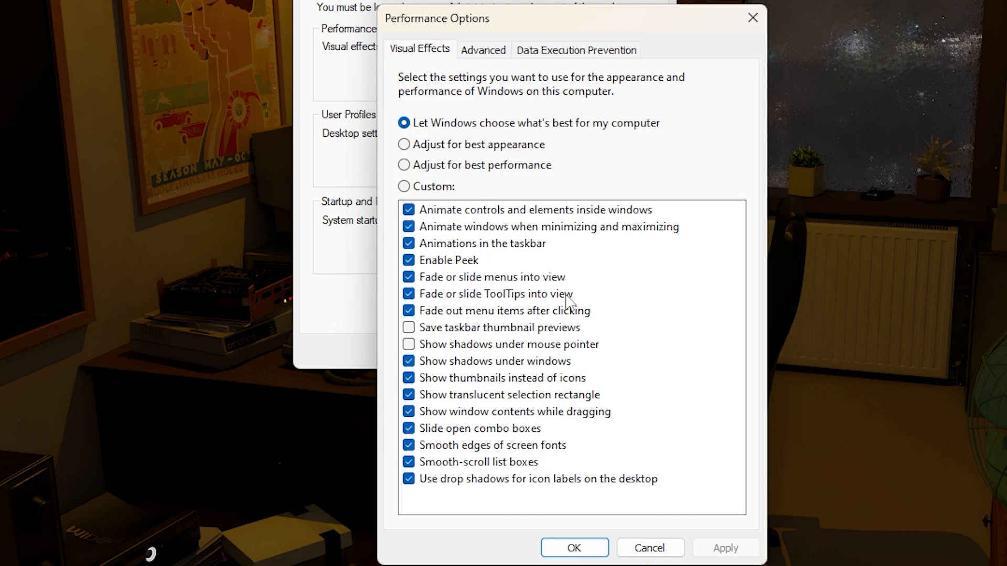
pyautogui.moveTo(594, 316)
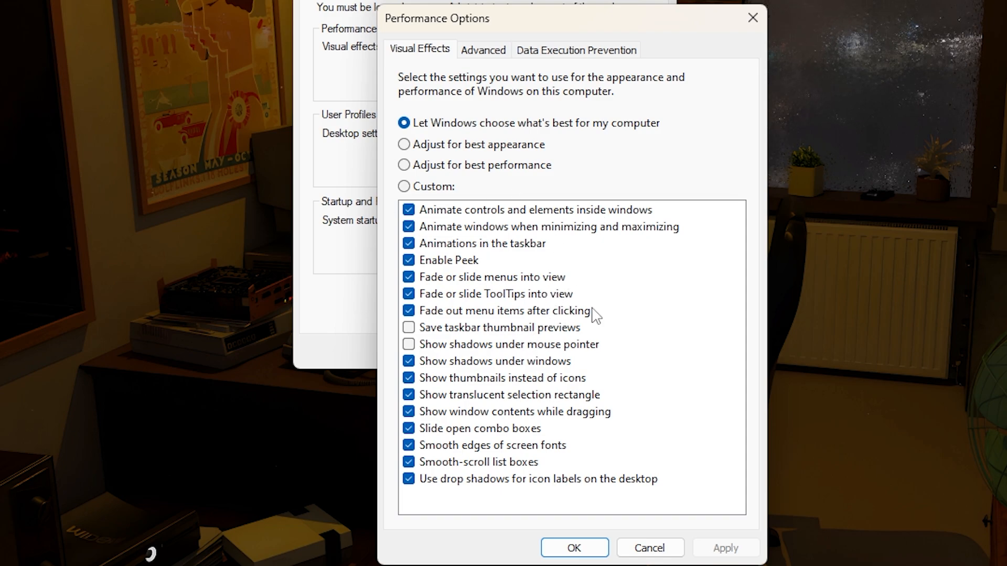
pyautogui.moveTo(594, 285)
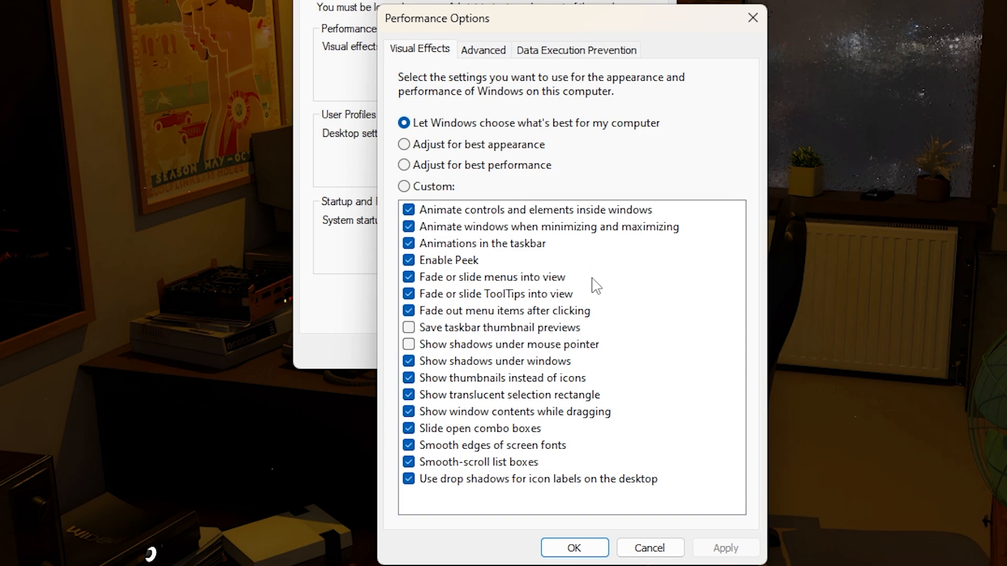
pyautogui.moveTo(487, 528)
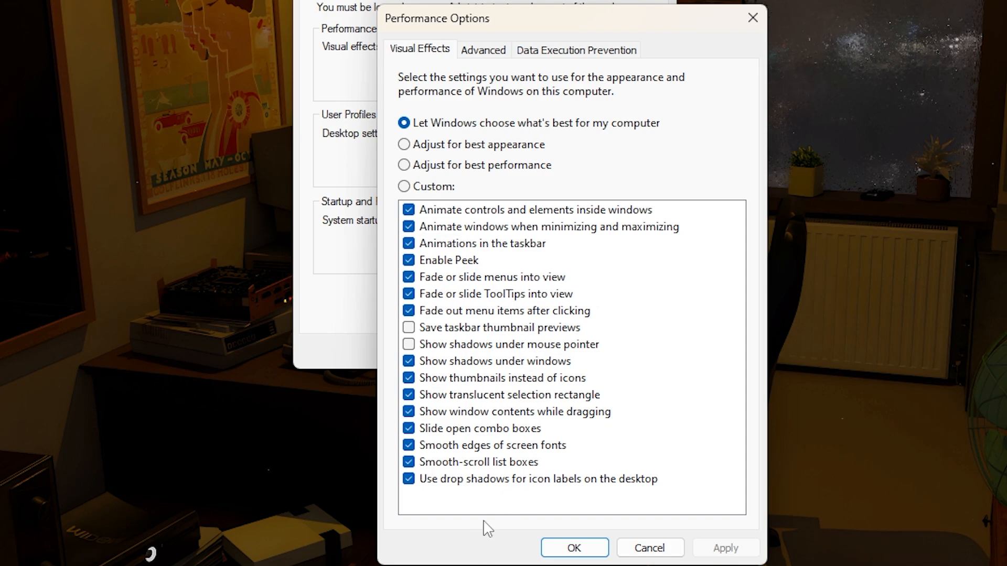
pyautogui.moveTo(503, 362)
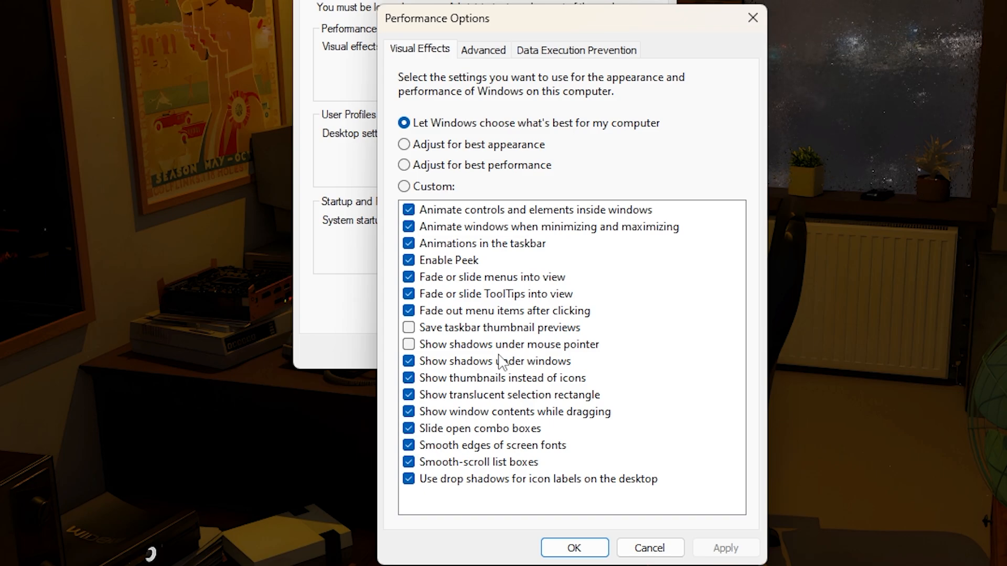
pyautogui.moveTo(788, 400)
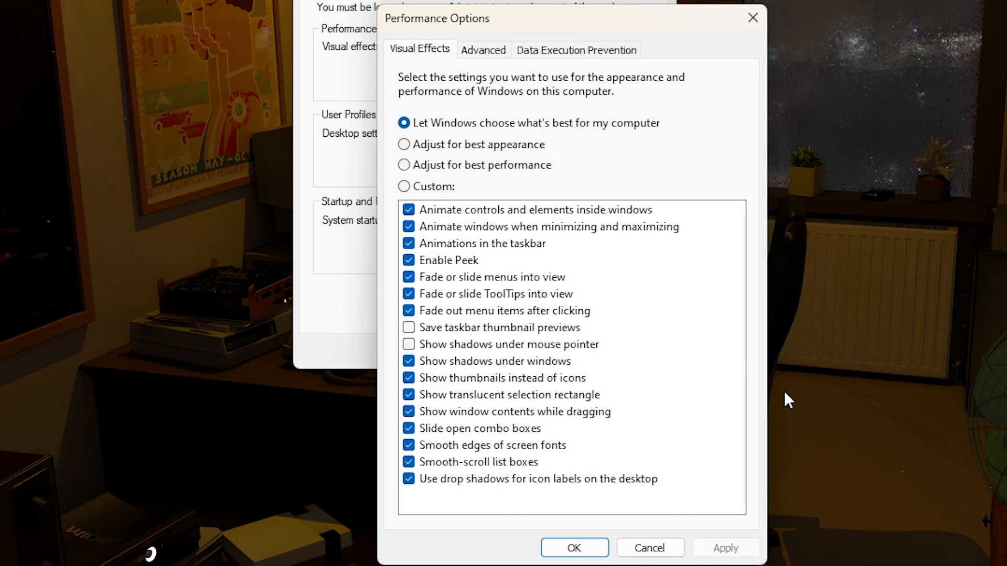
pyautogui.moveTo(761, 385)
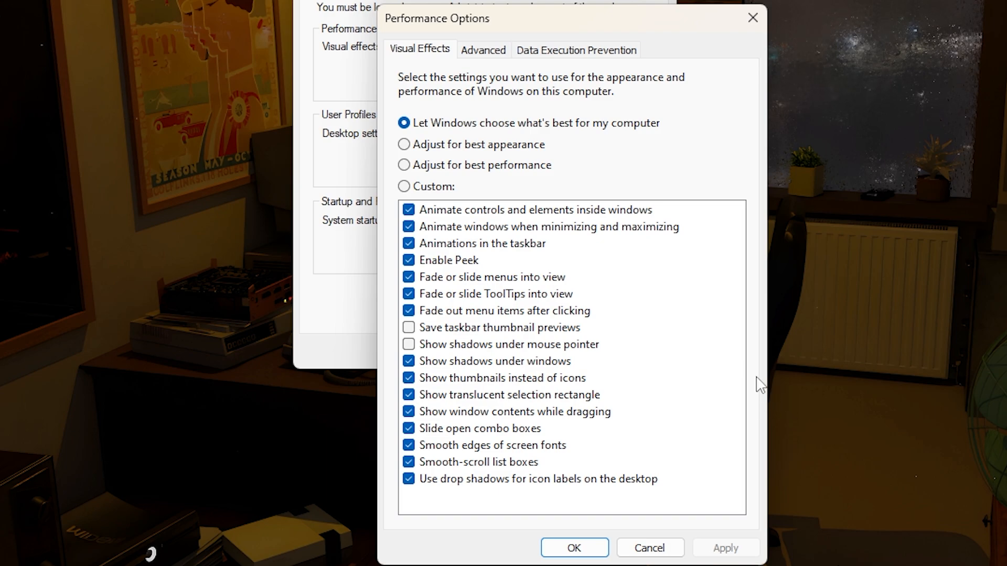
pyautogui.moveTo(769, 396)
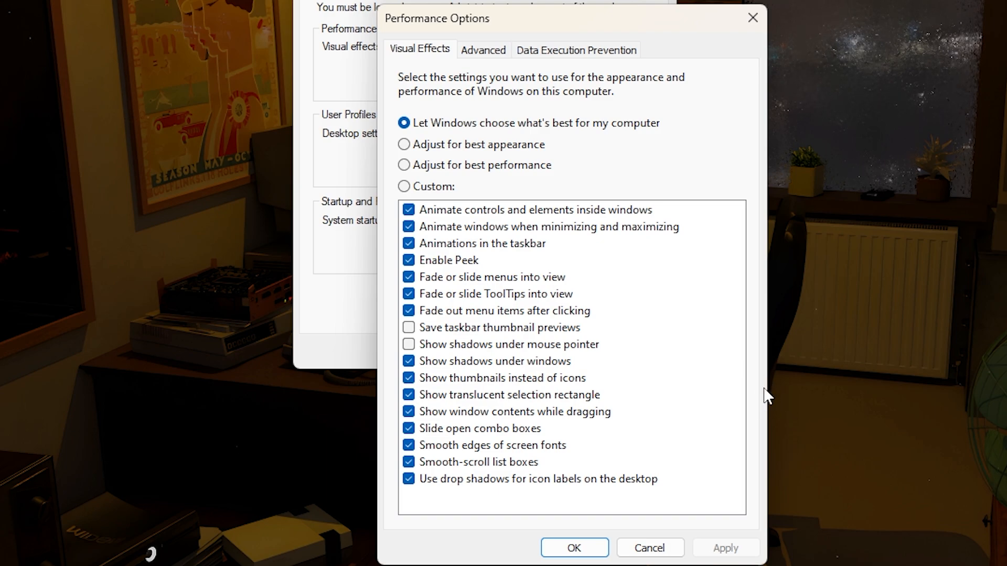
pyautogui.moveTo(796, 315)
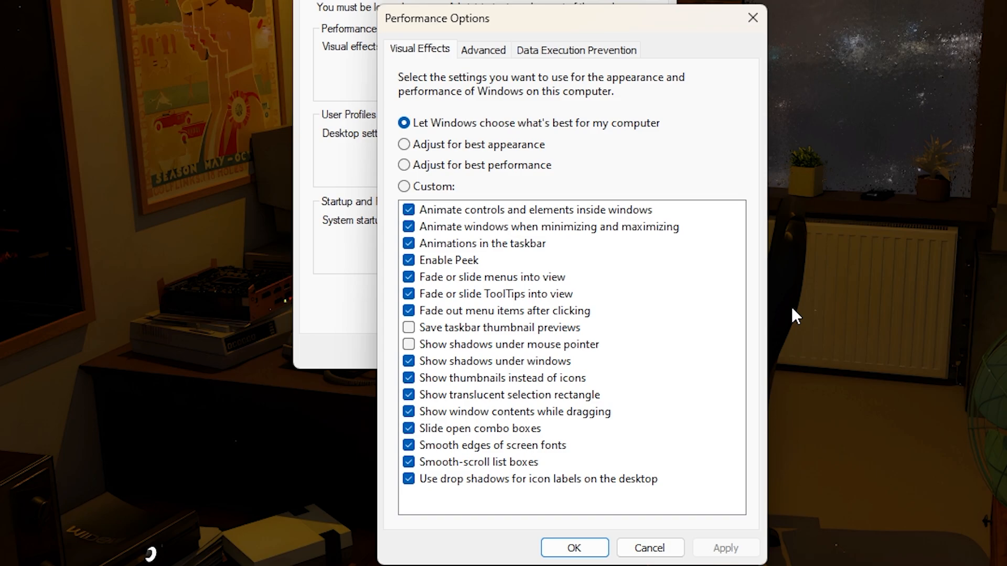
pyautogui.moveTo(786, 329)
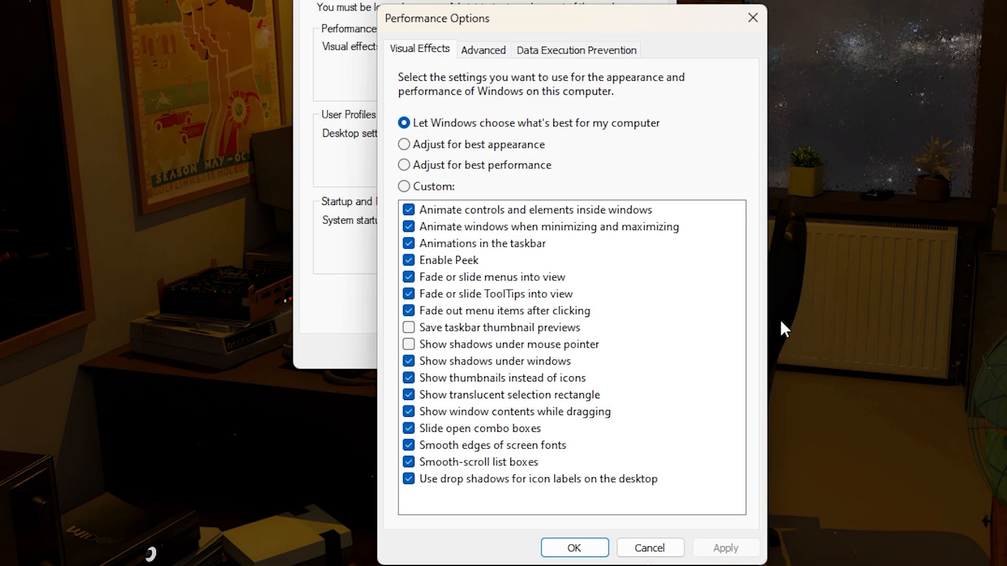
pyautogui.moveTo(779, 334)
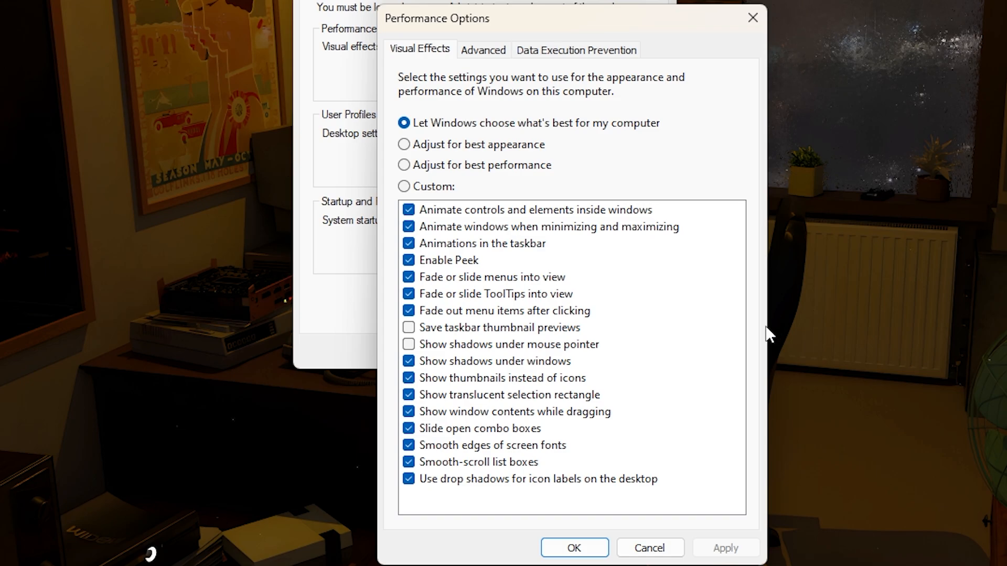
pyautogui.moveTo(764, 335)
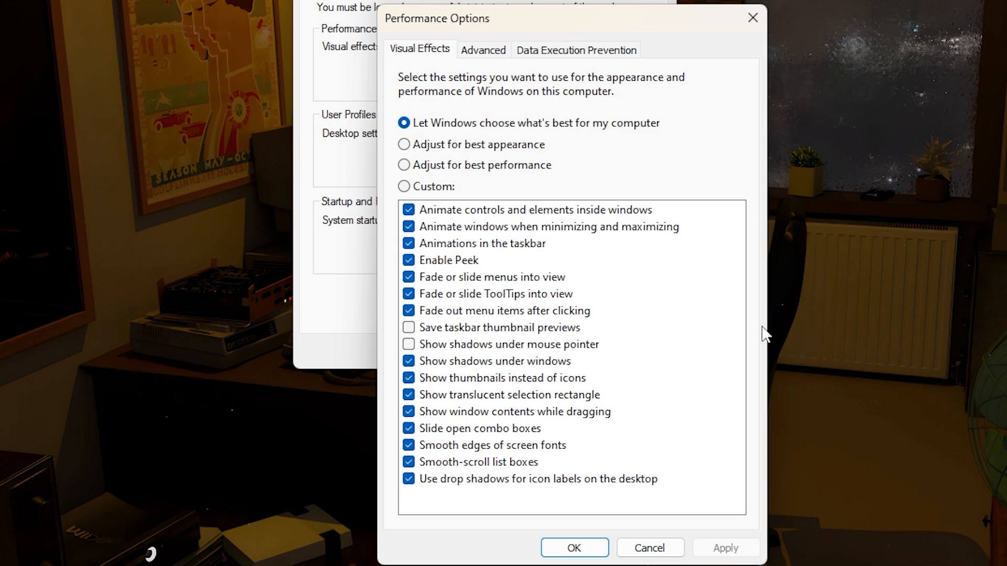
pyautogui.moveTo(472, 152)
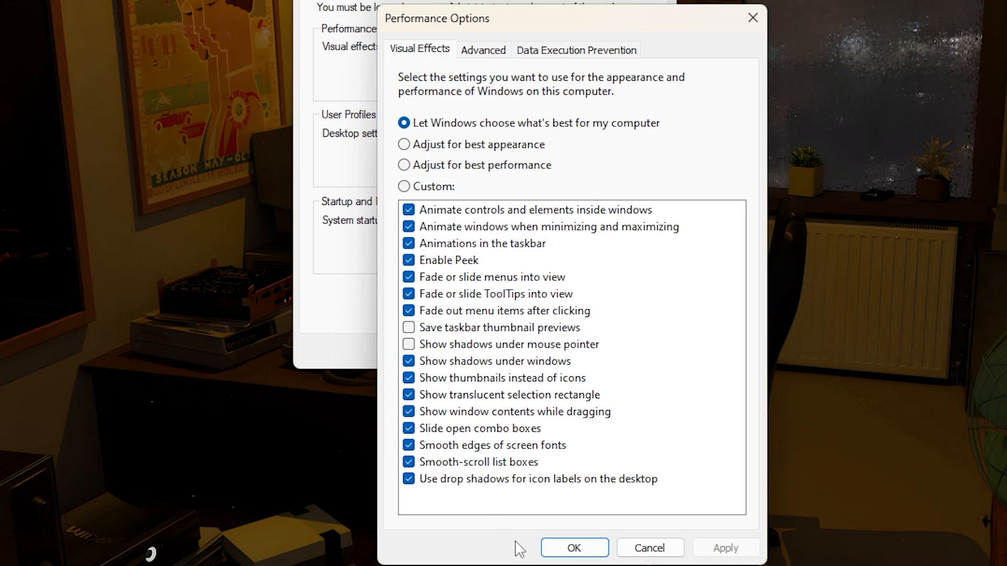
pyautogui.moveTo(598, 464)
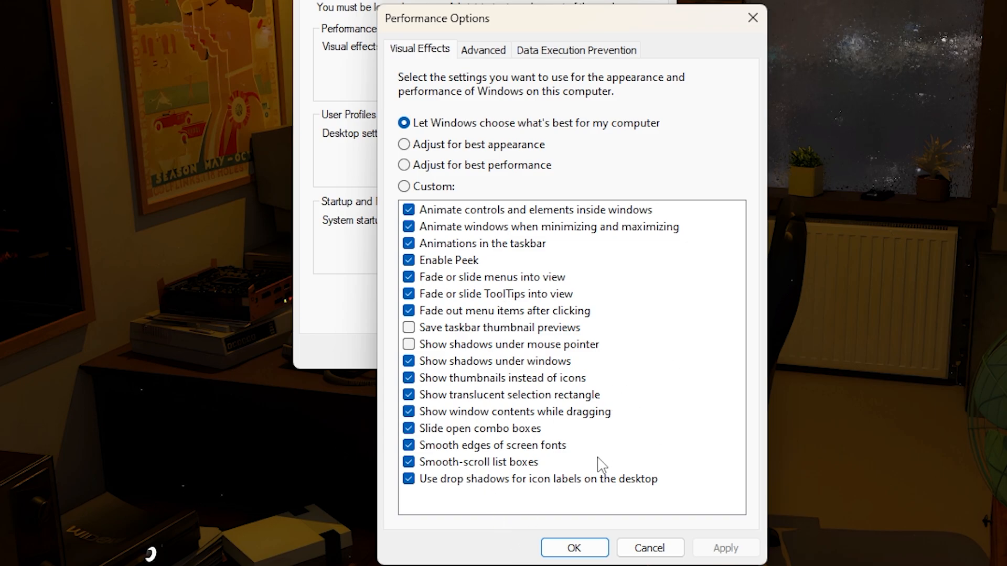
pyautogui.moveTo(595, 440)
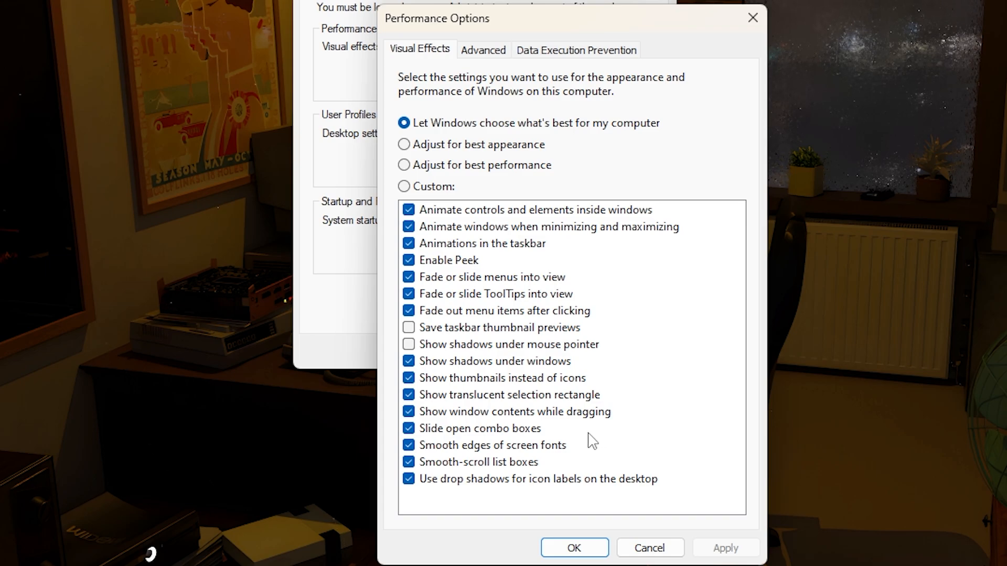
pyautogui.moveTo(651, 289)
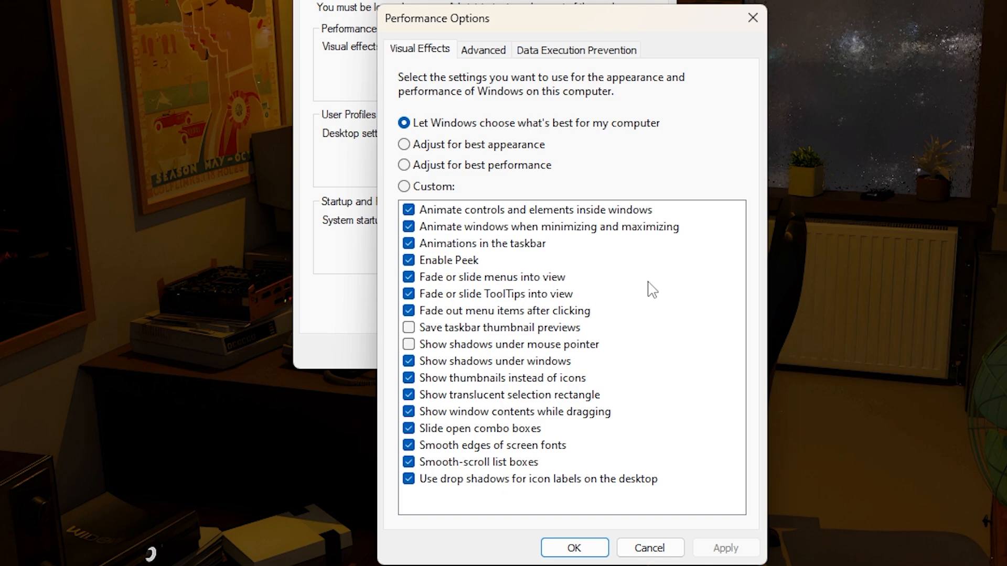
pyautogui.moveTo(638, 346)
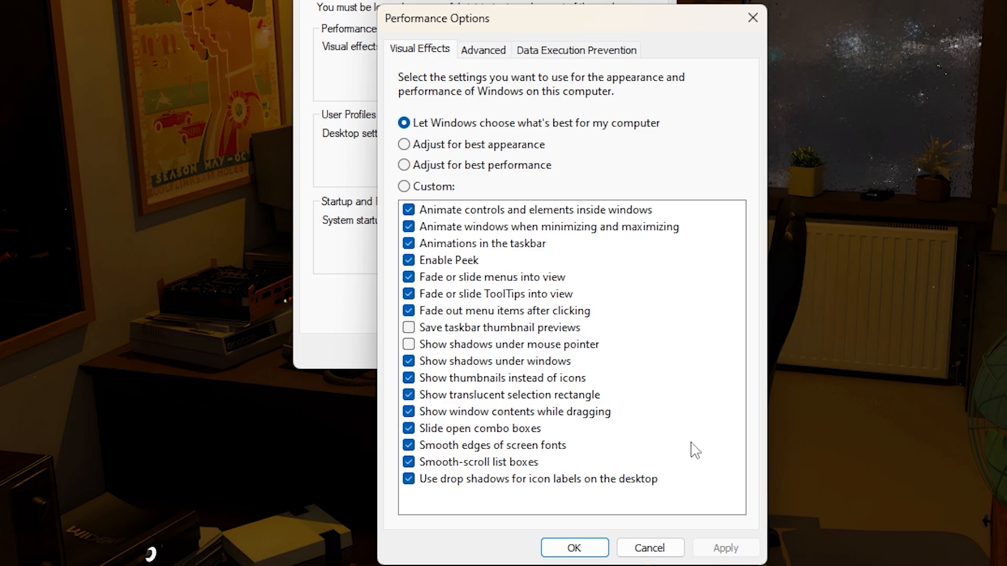
pyautogui.moveTo(674, 495)
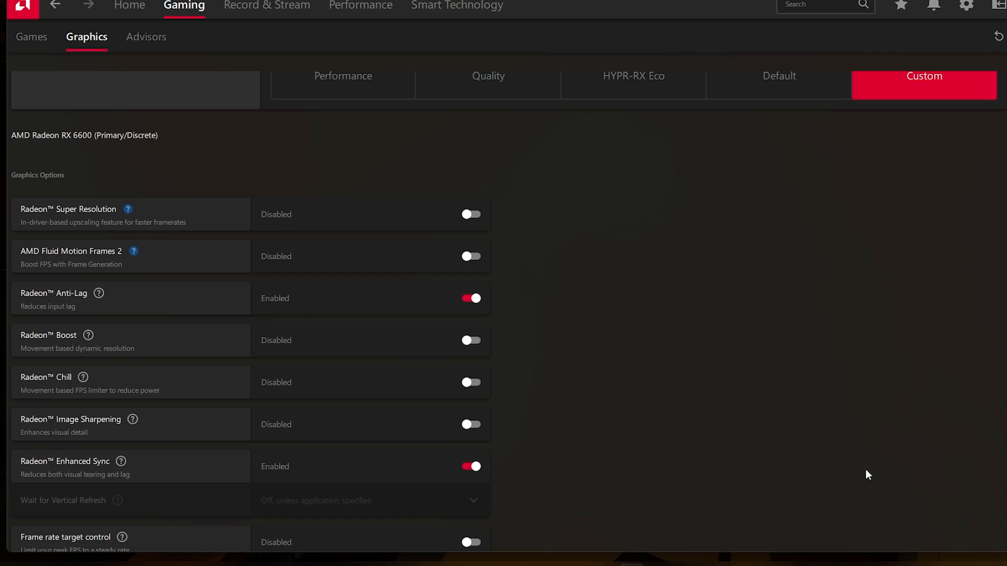
pyautogui.moveTo(977, 372)
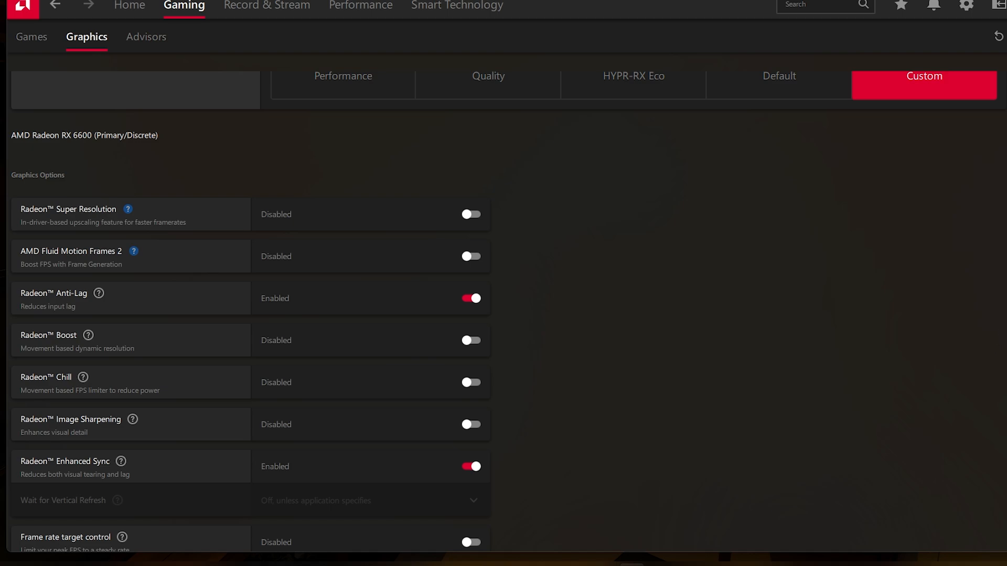
# - Scroll through the Radeon RX 6600 Custom graphics options
pyautogui.scroll(-3)
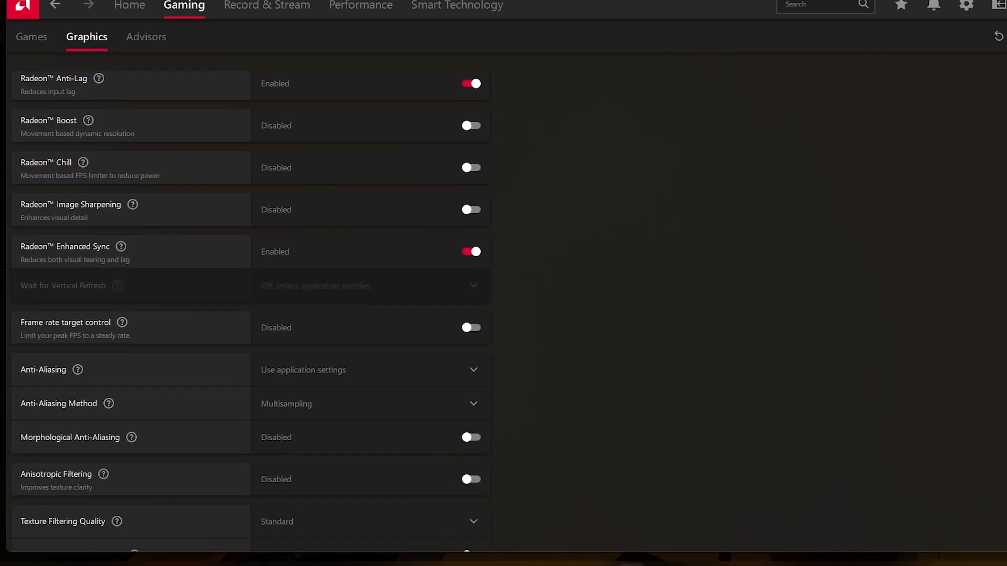
pyautogui.scroll(-3)
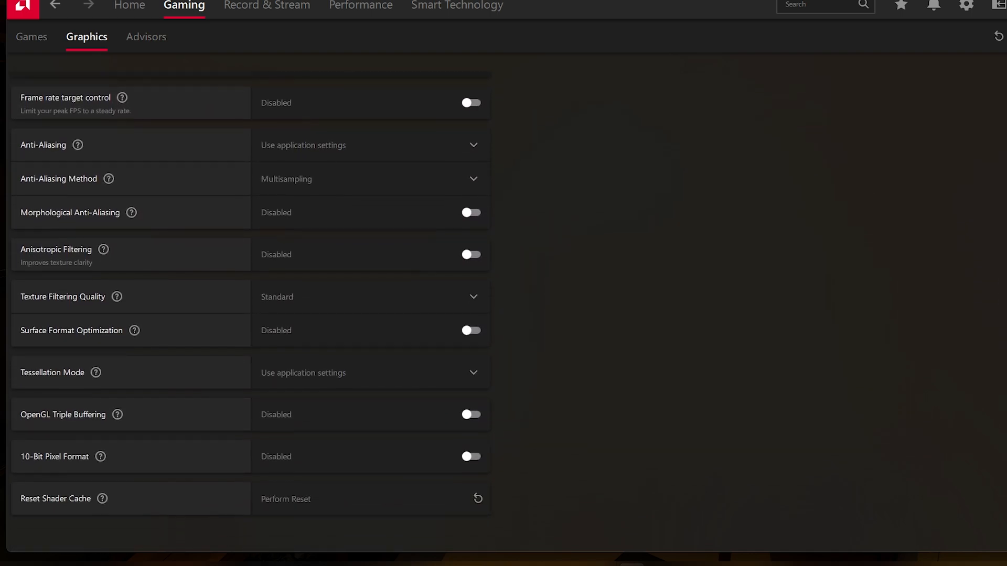
pyautogui.scroll(3)
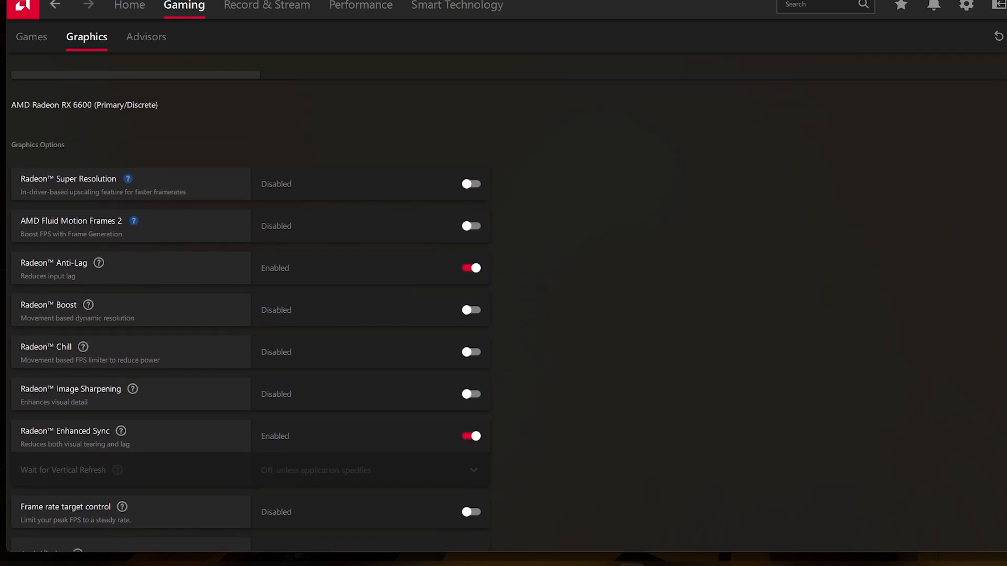
pyautogui.moveTo(98, 264)
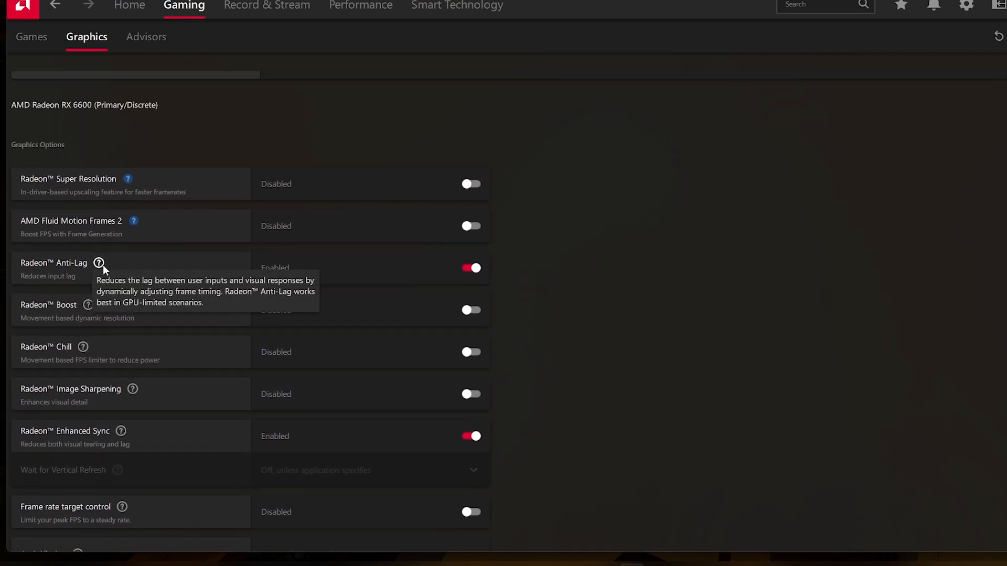
pyautogui.moveTo(158, 395)
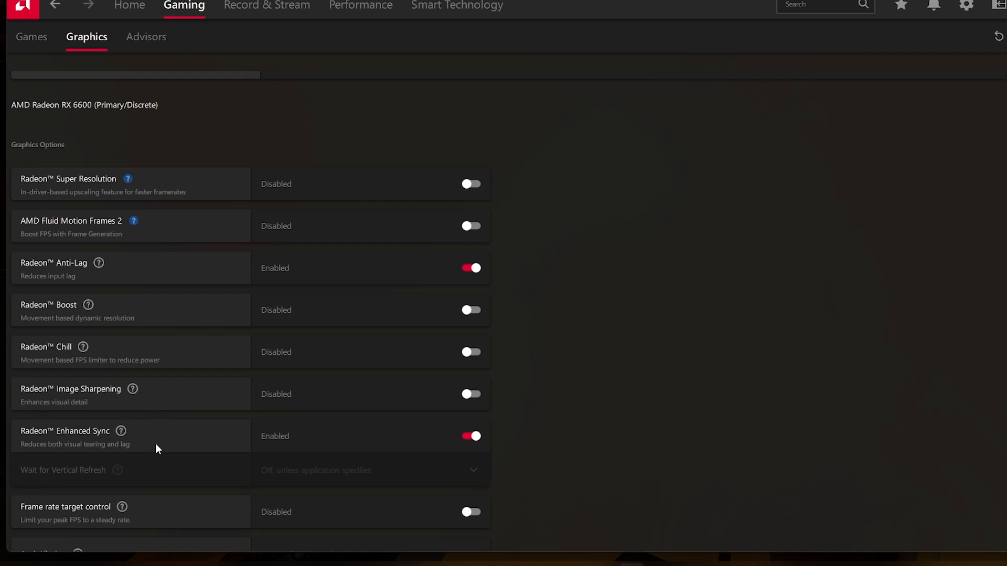
pyautogui.moveTo(149, 396)
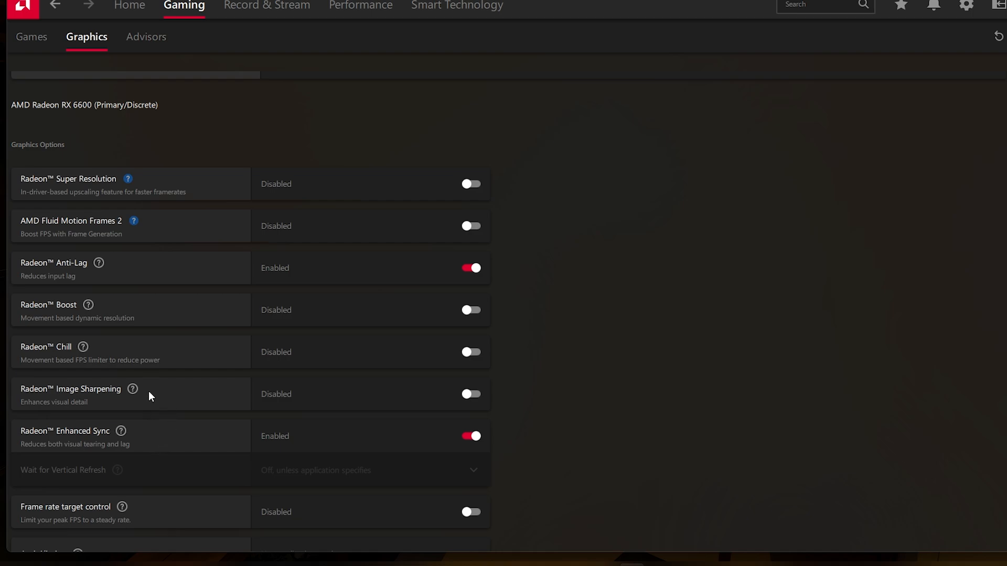
pyautogui.moveTo(92, 422)
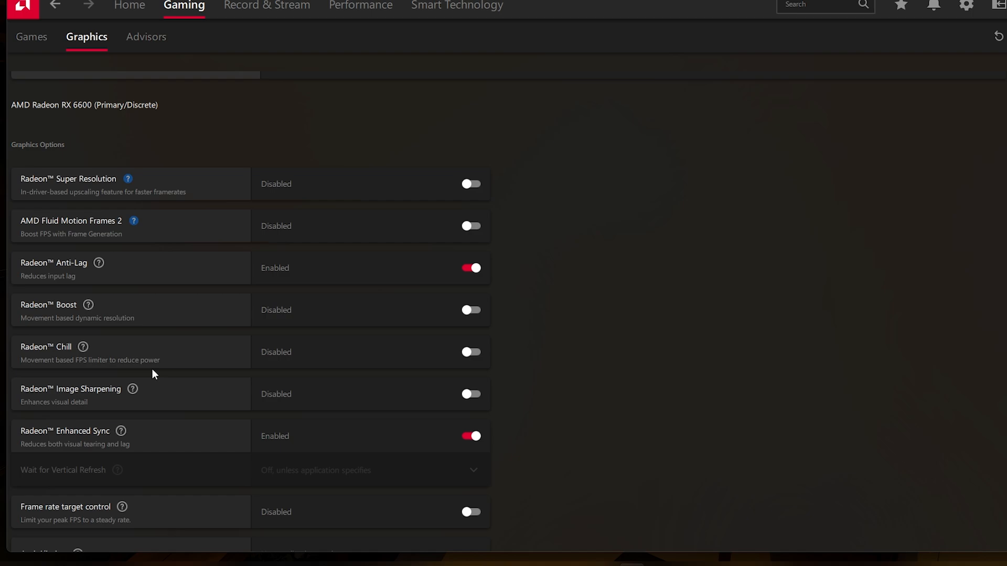
pyautogui.moveTo(88, 288)
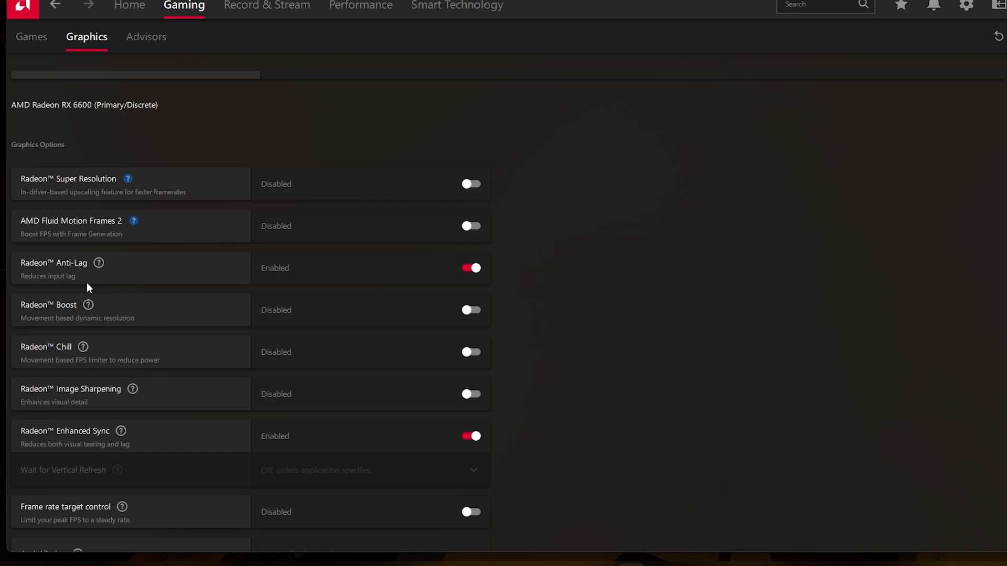
pyautogui.moveTo(189, 446)
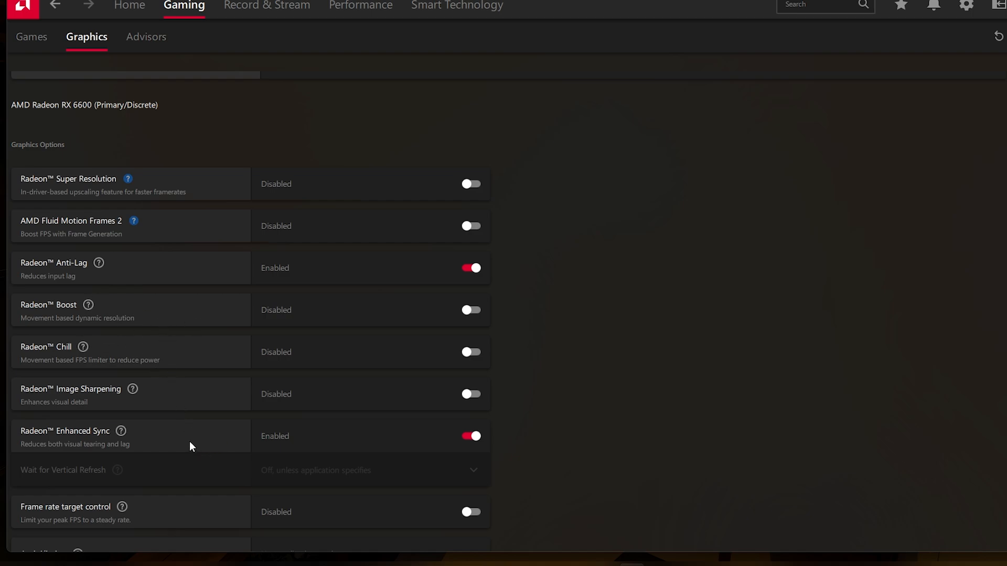
pyautogui.moveTo(181, 446)
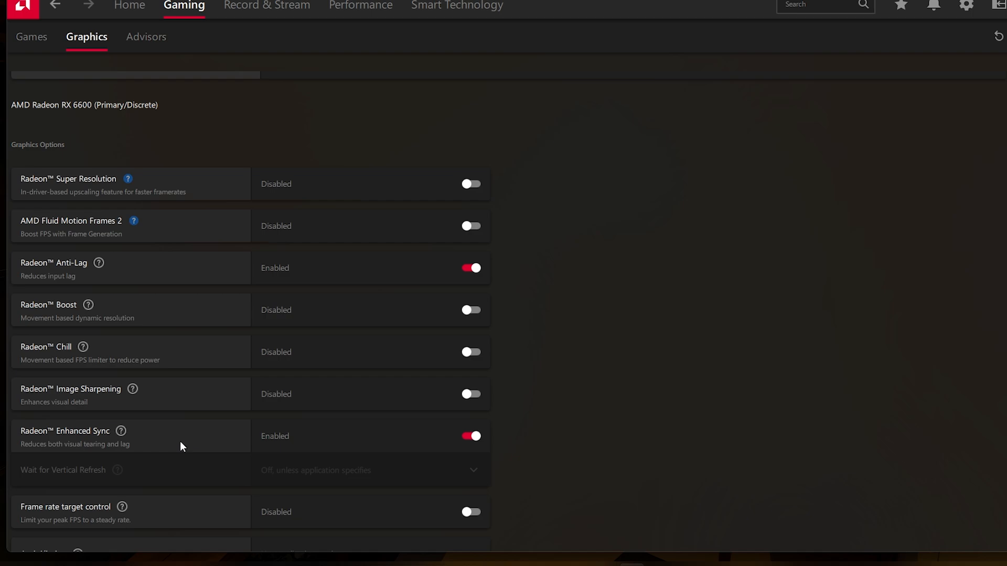
pyautogui.moveTo(178, 446)
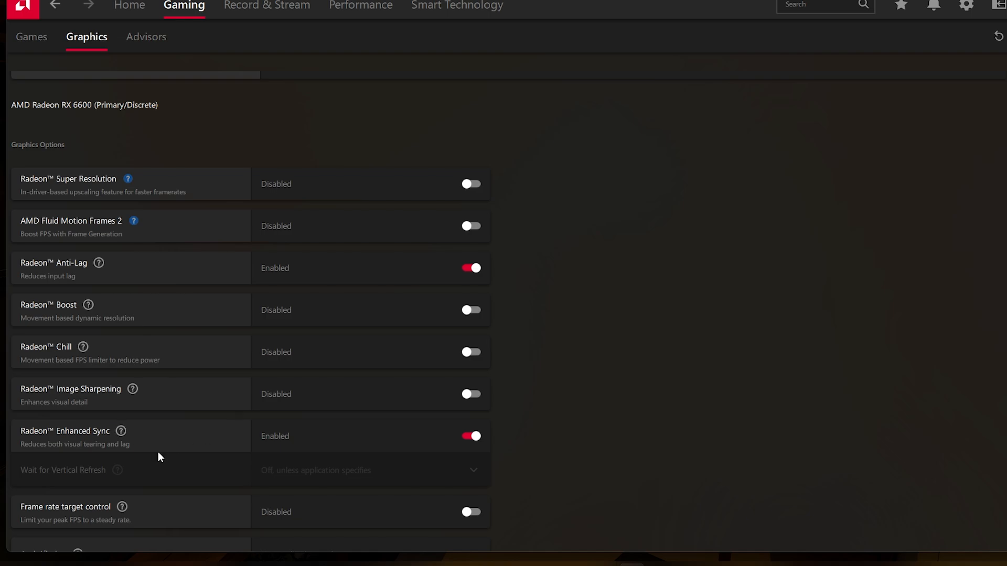
pyautogui.moveTo(146, 458)
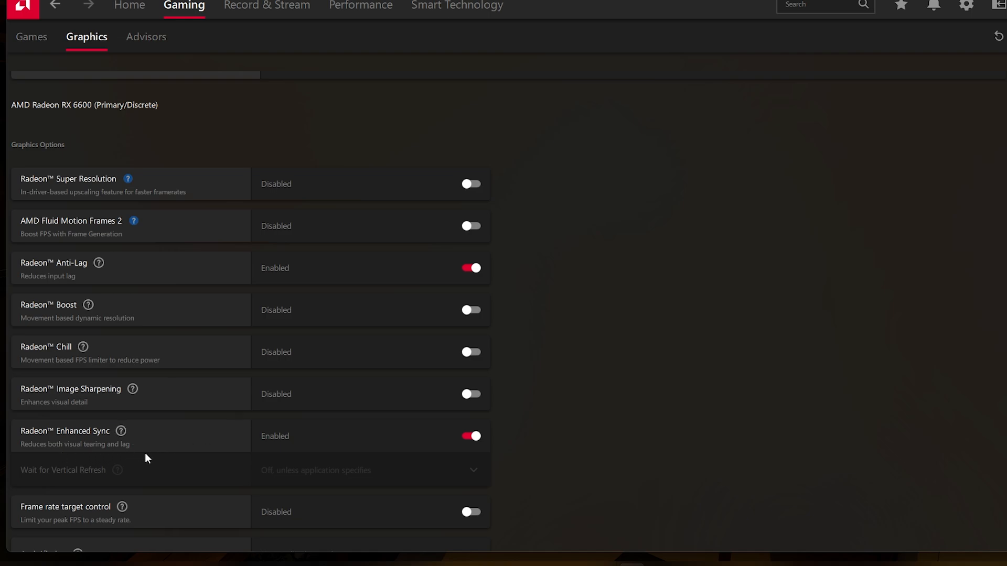
pyautogui.moveTo(697, 448)
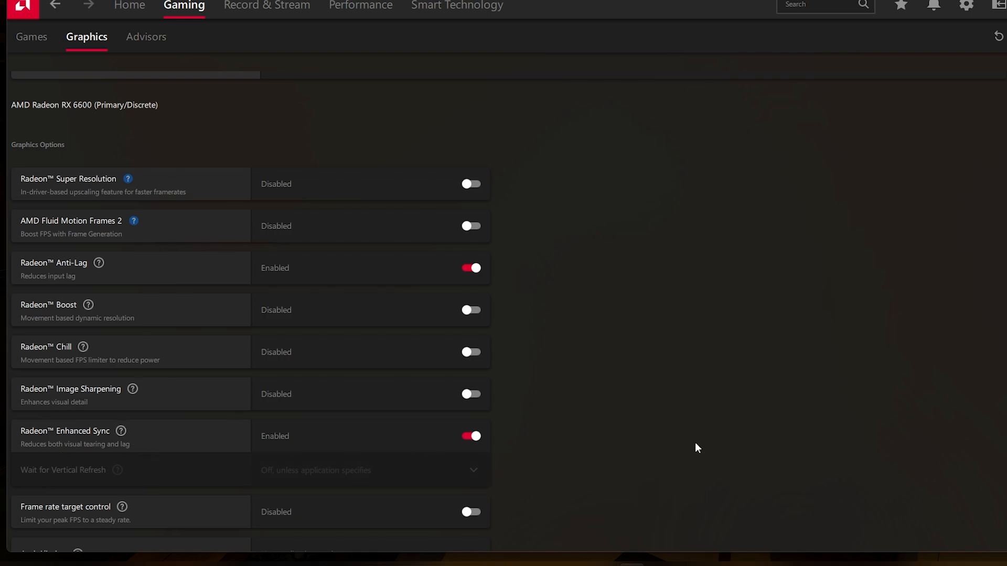
pyautogui.moveTo(704, 457)
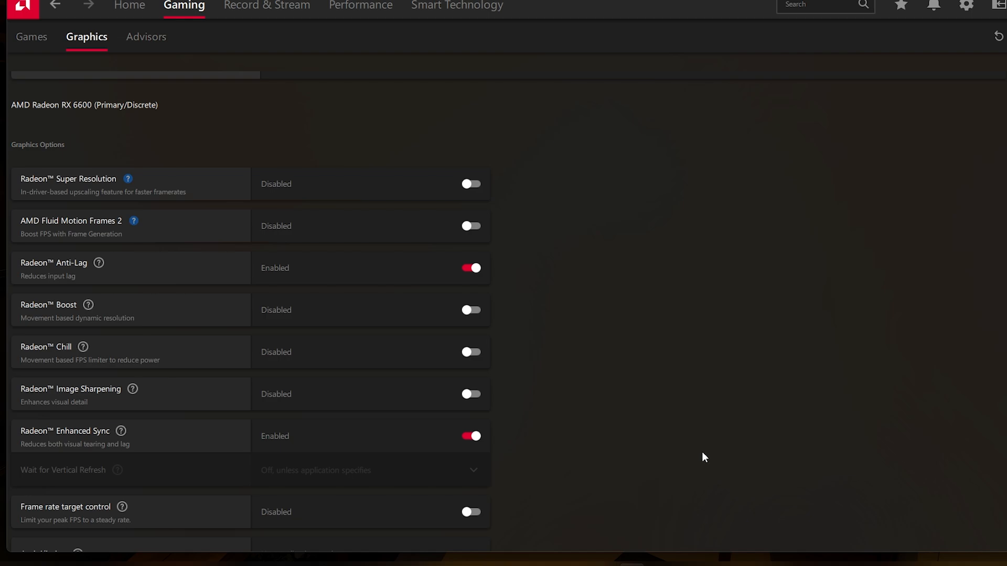
pyautogui.moveTo(701, 475)
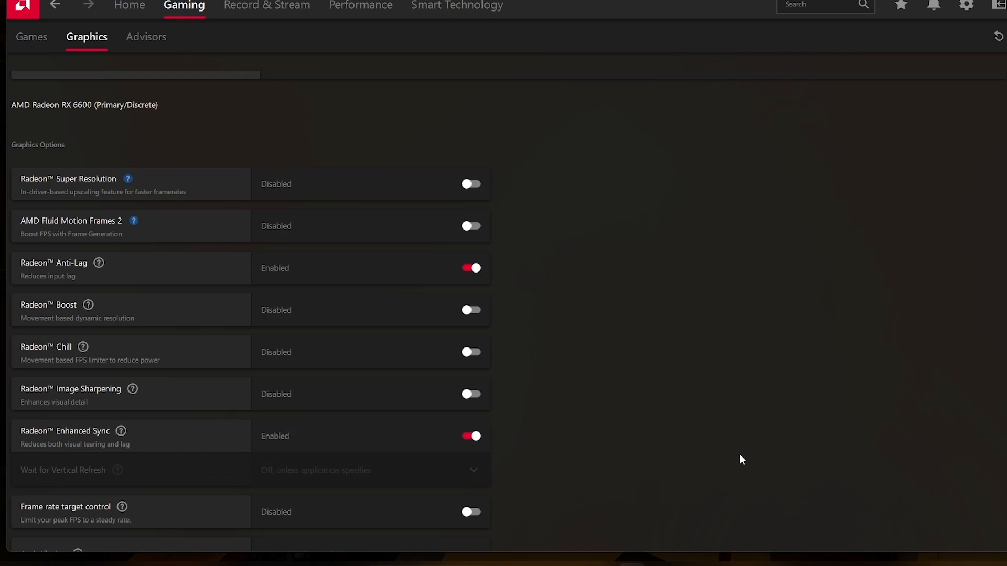
pyautogui.moveTo(715, 458)
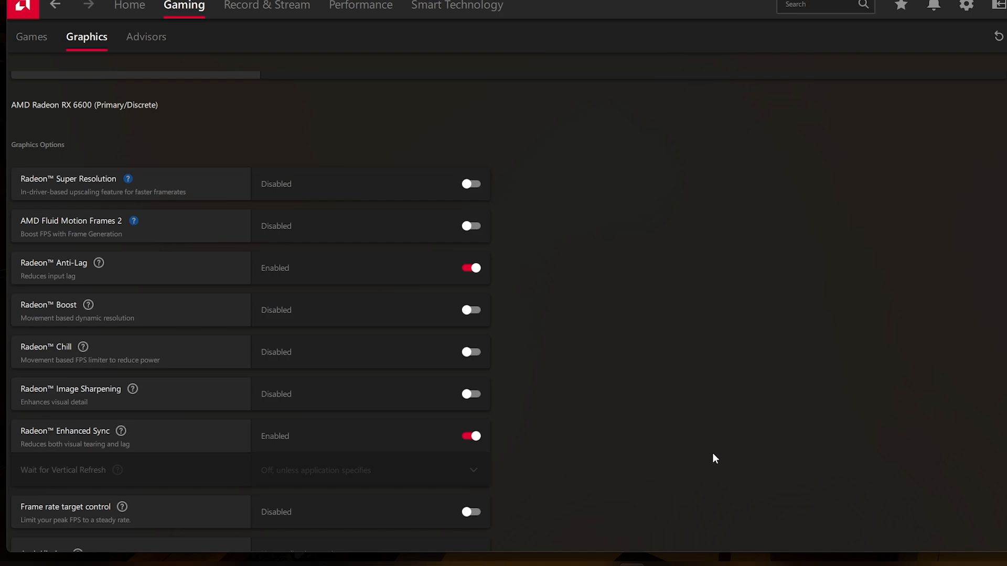
pyautogui.moveTo(535, 463)
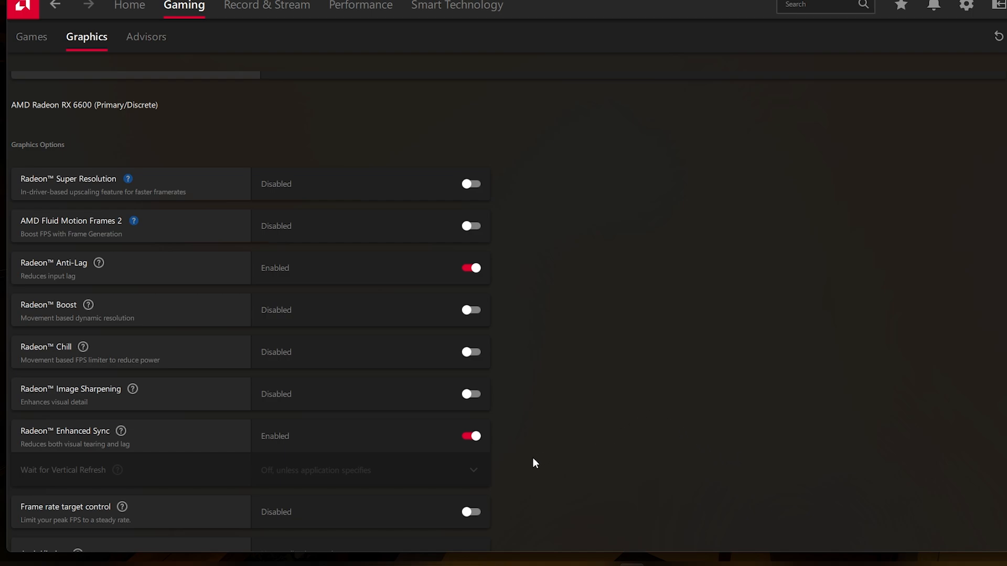
pyautogui.moveTo(538, 474)
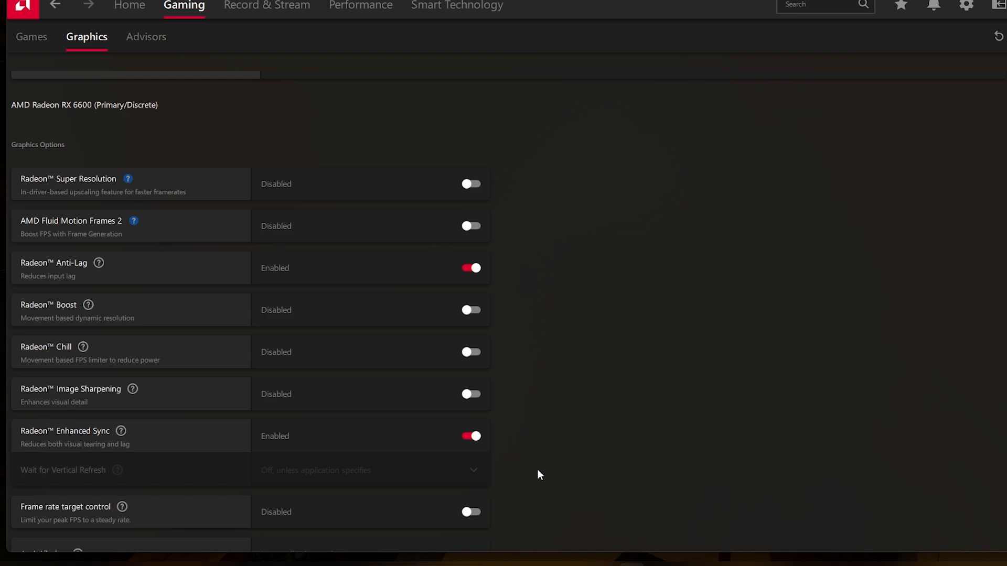
pyautogui.moveTo(542, 504)
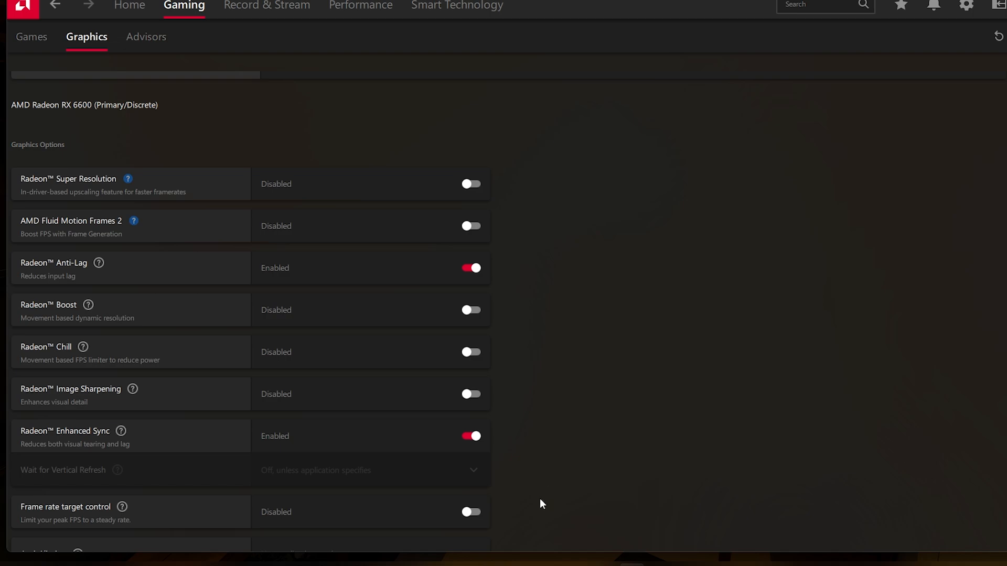
pyautogui.moveTo(111, 285)
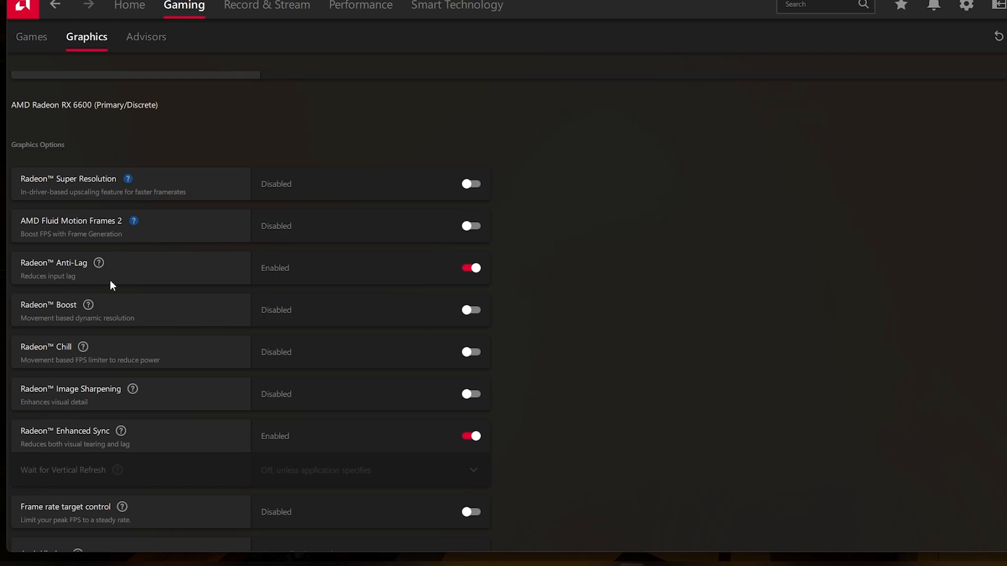
pyautogui.moveTo(135, 295)
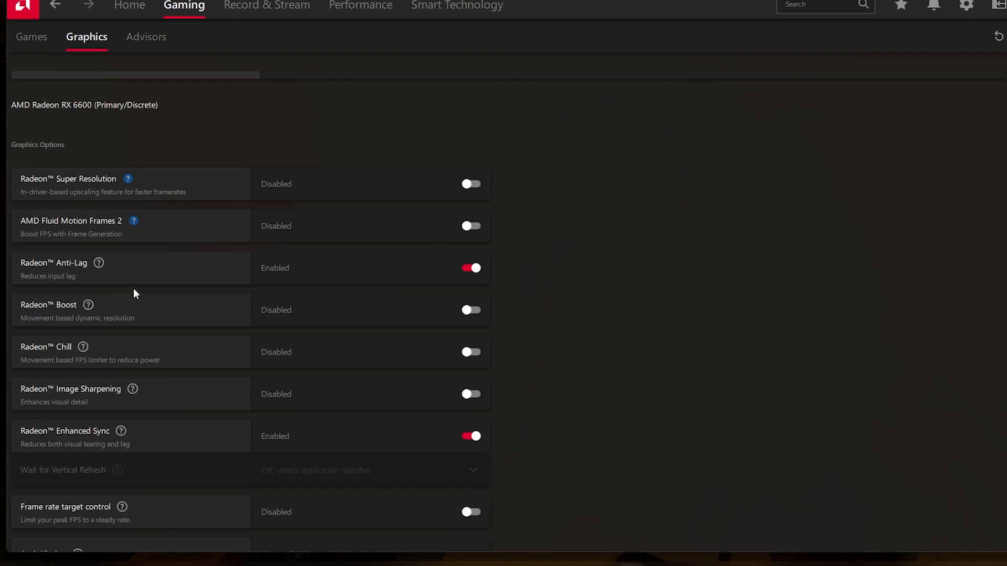
pyautogui.moveTo(870, 333)
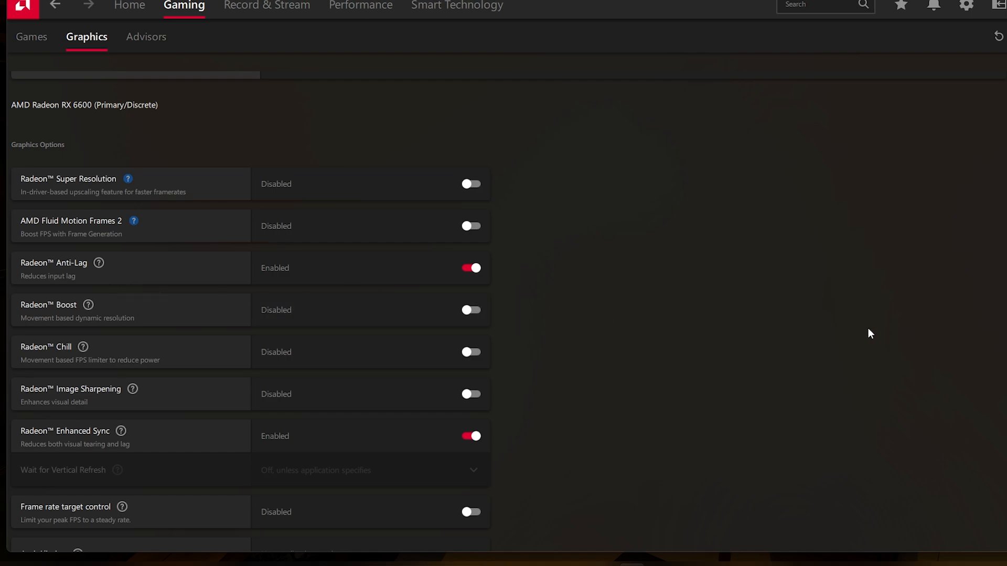
pyautogui.moveTo(711, 416)
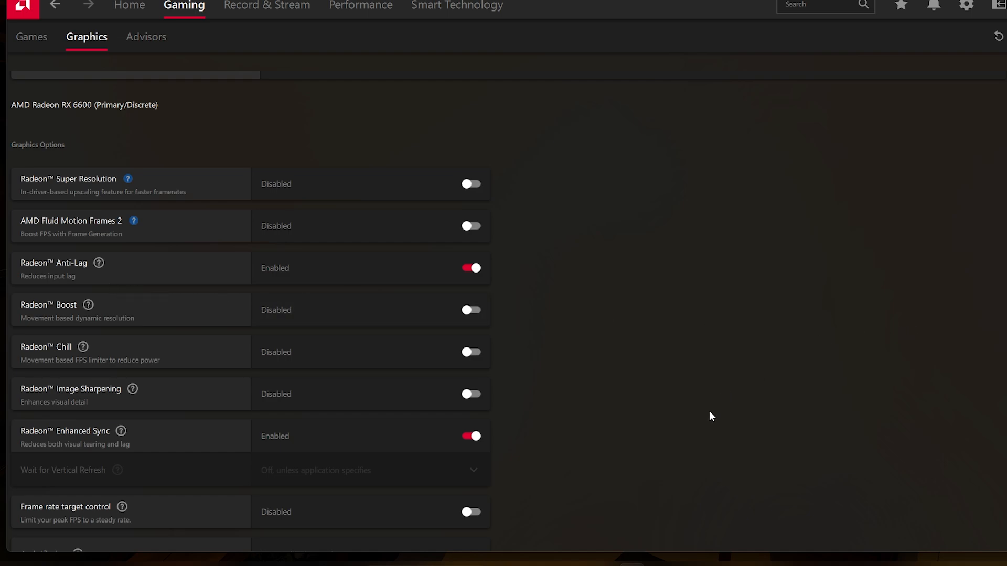
pyautogui.moveTo(711, 411)
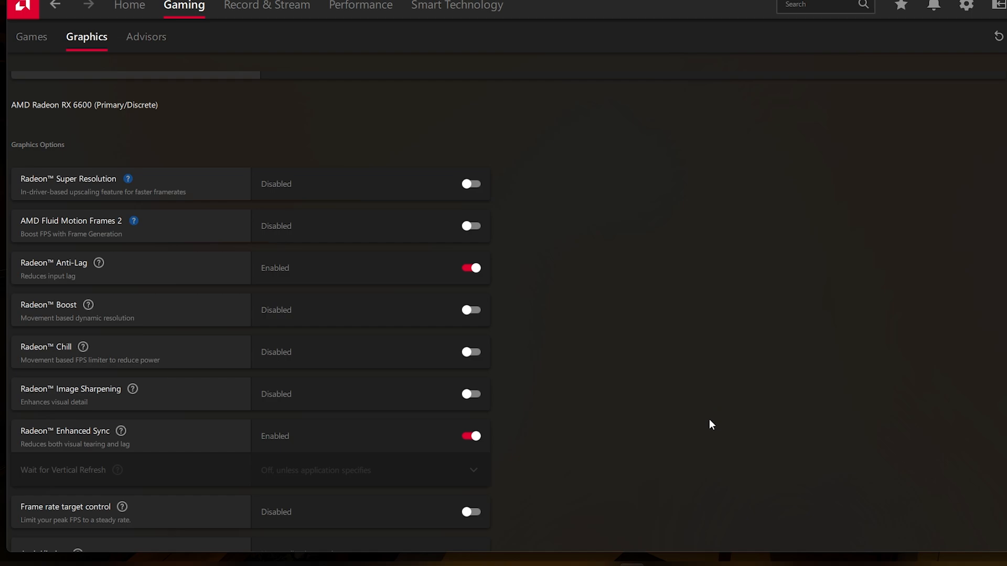
pyautogui.moveTo(701, 441)
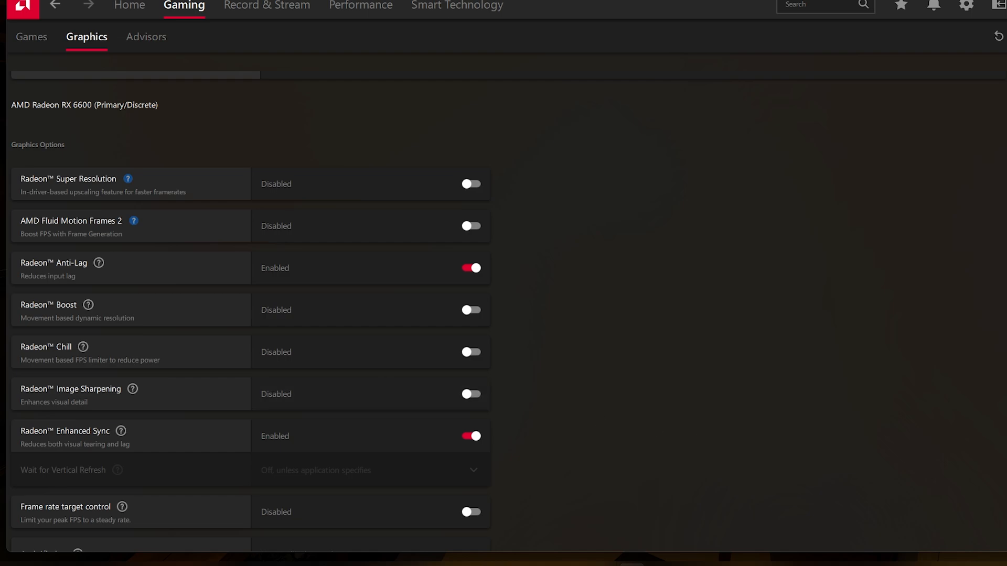
pyautogui.moveTo(938, 317)
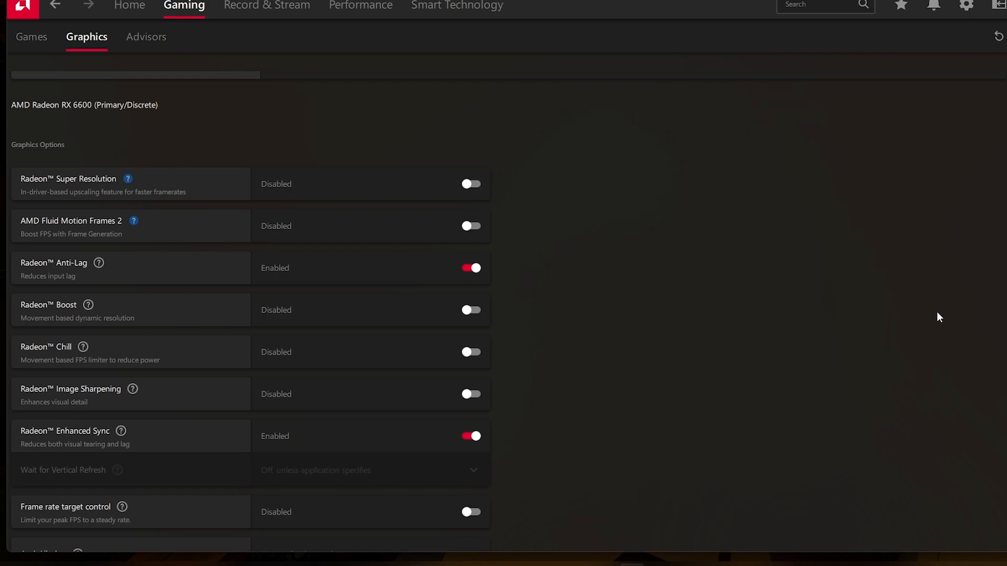
pyautogui.moveTo(914, 323)
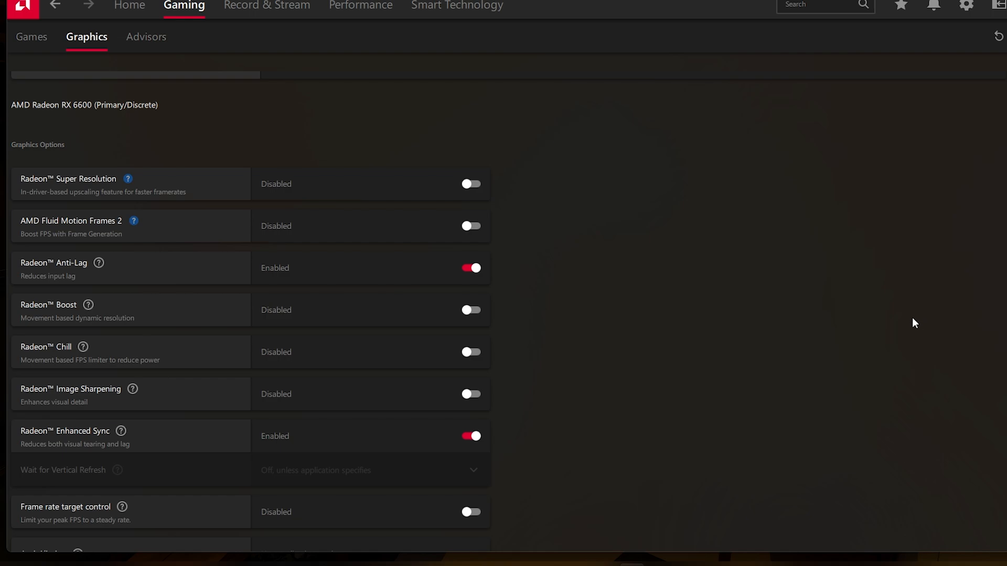
pyautogui.moveTo(910, 326)
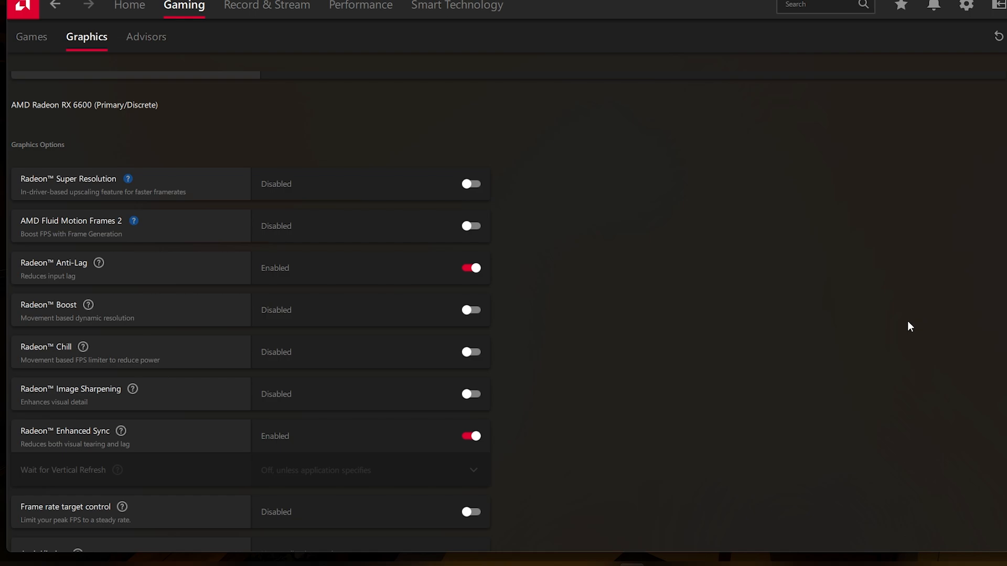
pyautogui.moveTo(904, 332)
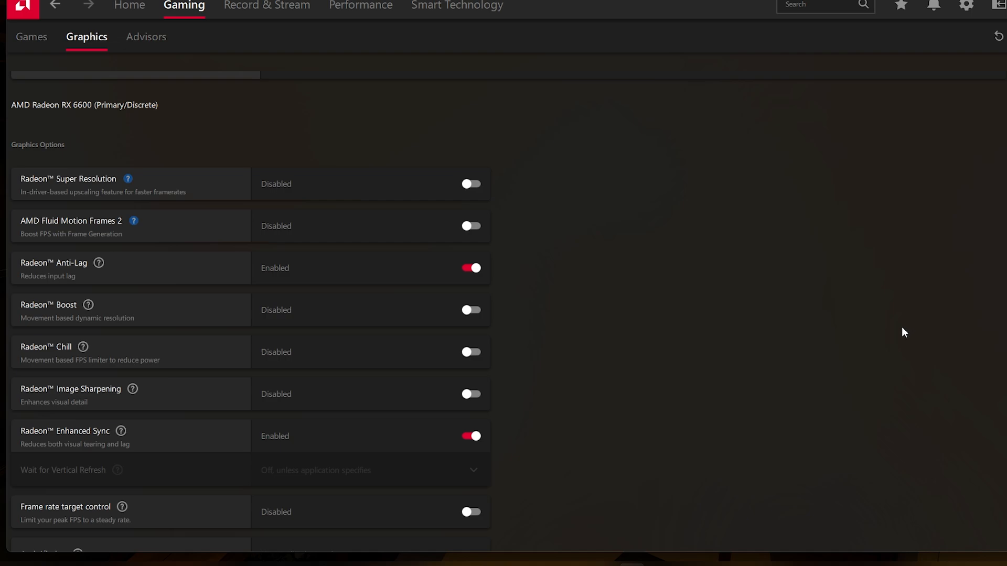
pyautogui.moveTo(721, 407)
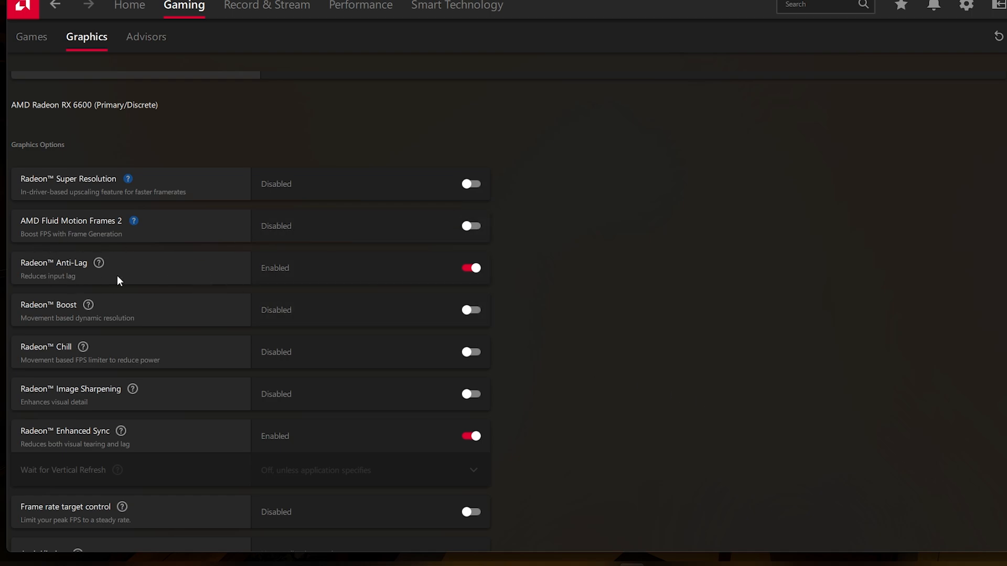
pyautogui.moveTo(105, 341)
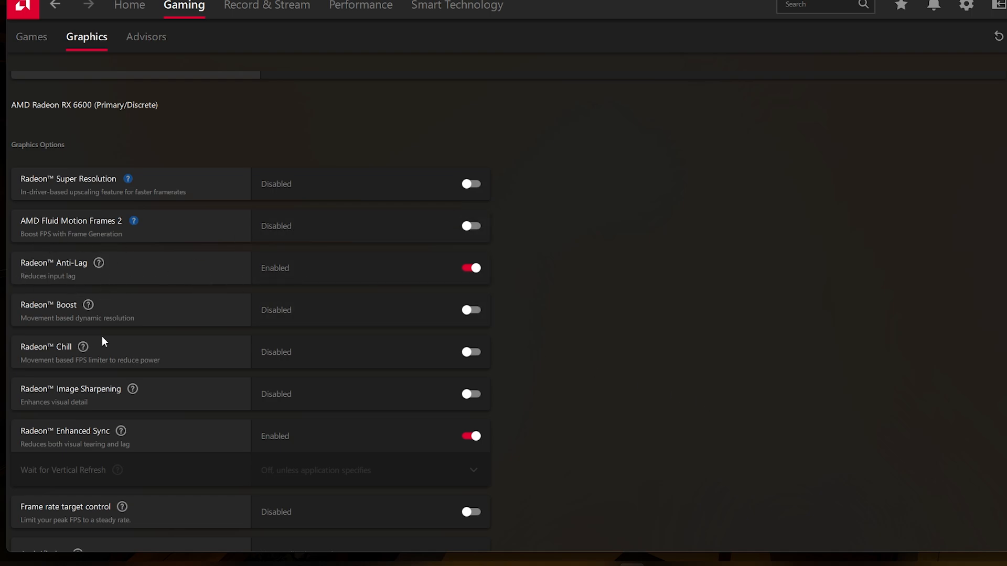
pyautogui.moveTo(162, 284)
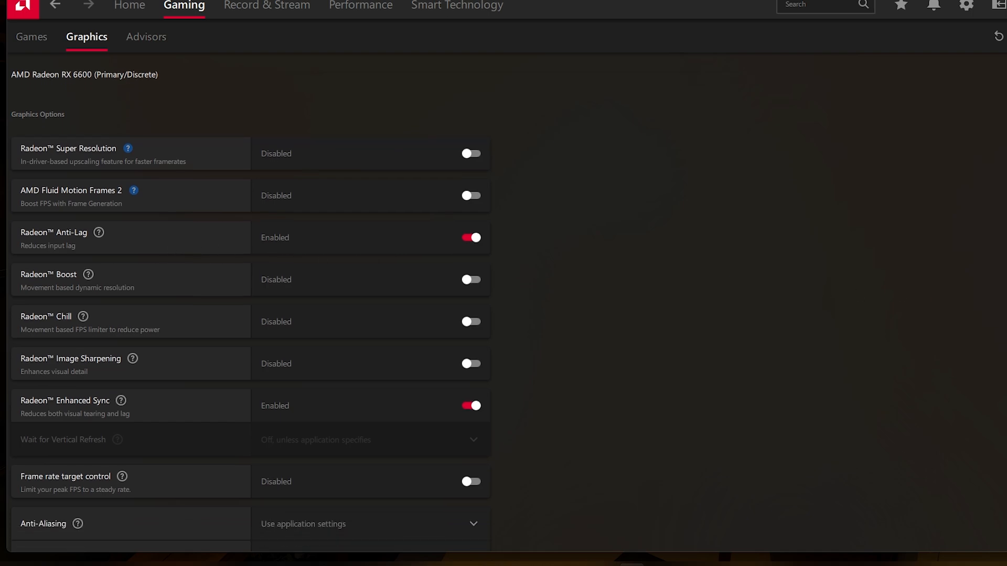
pyautogui.scroll(-3)
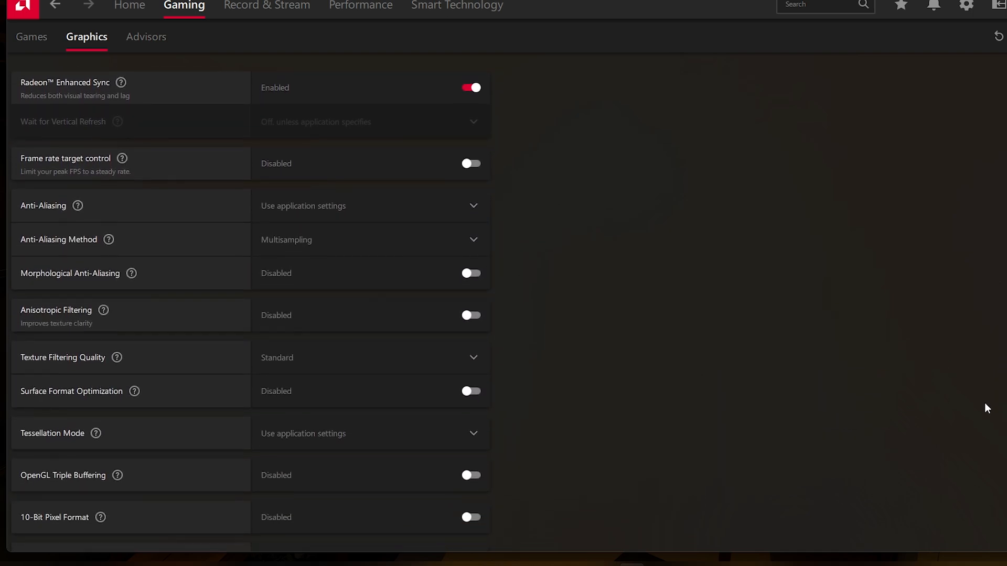
pyautogui.scroll(-3)
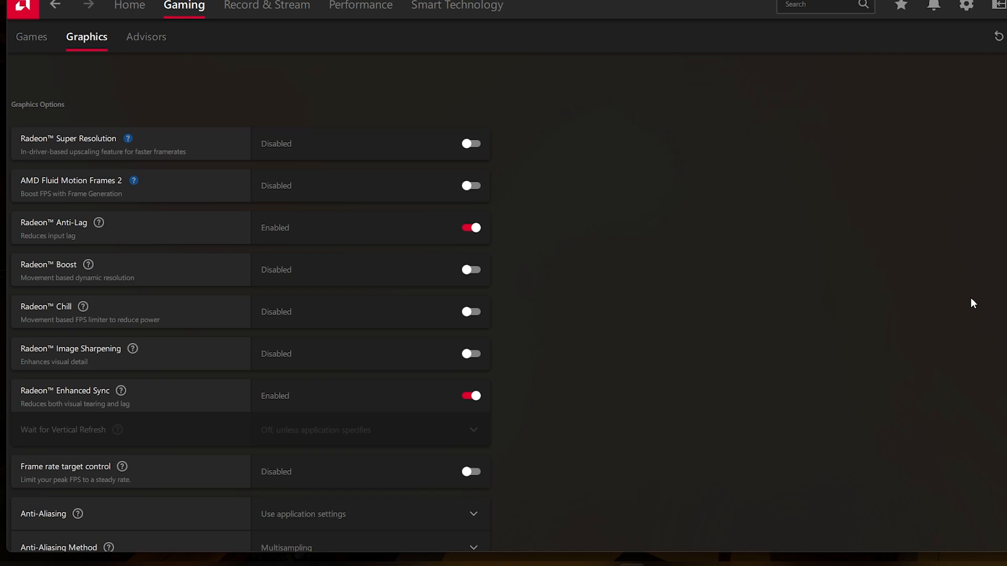
pyautogui.moveTo(859, 441)
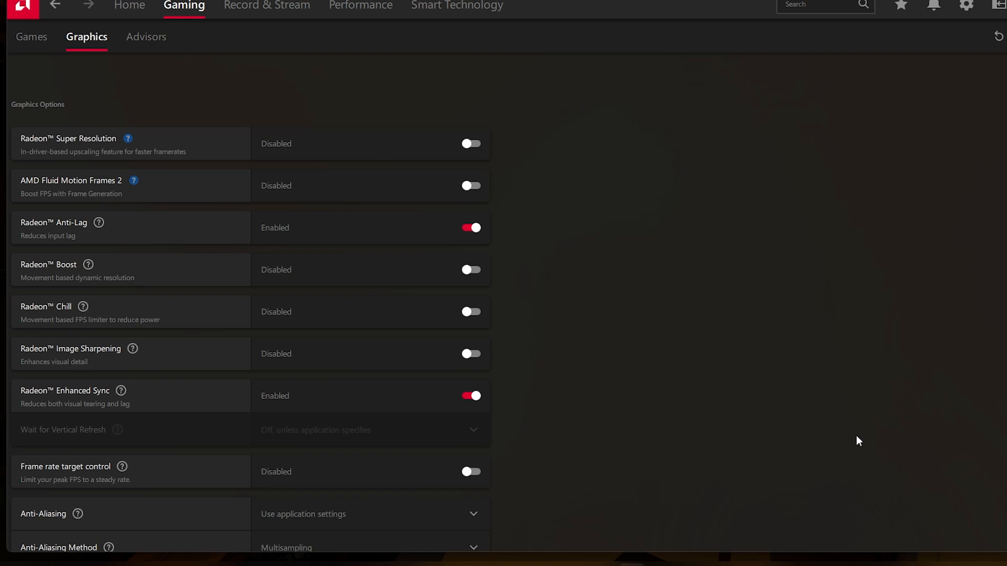